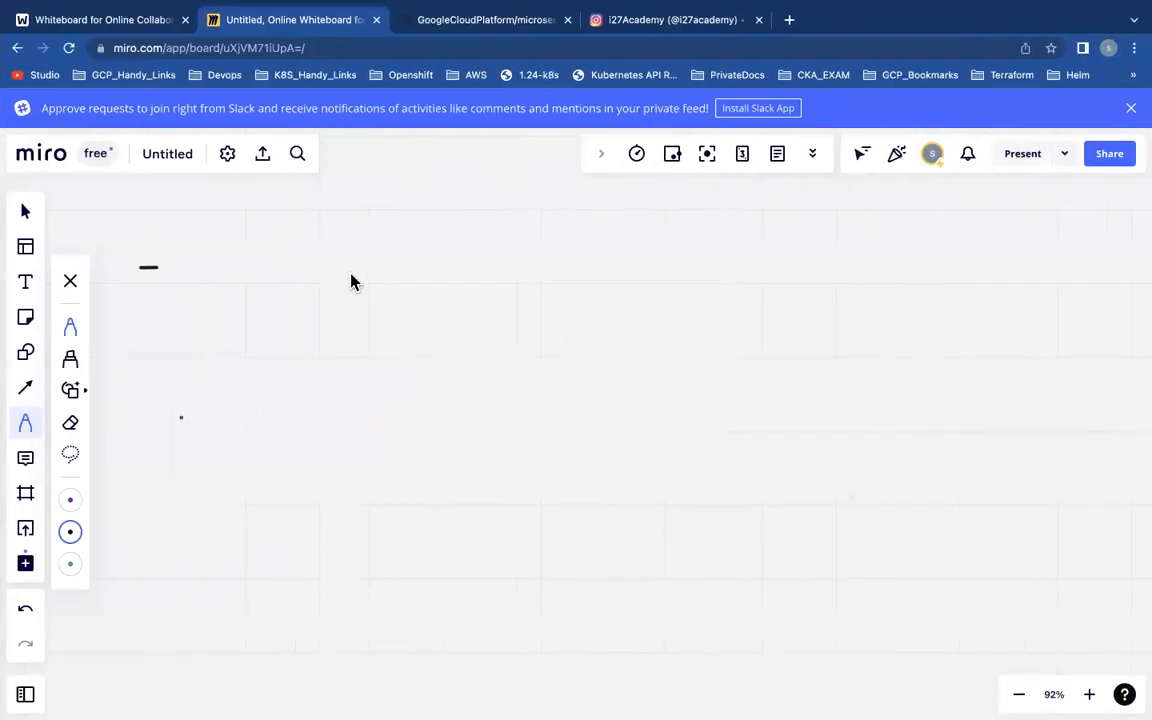
Step: Handwrite 'Project' at the top and 'K8S clusters' inside curly braces below it
drag(604, 244, 650, 244)
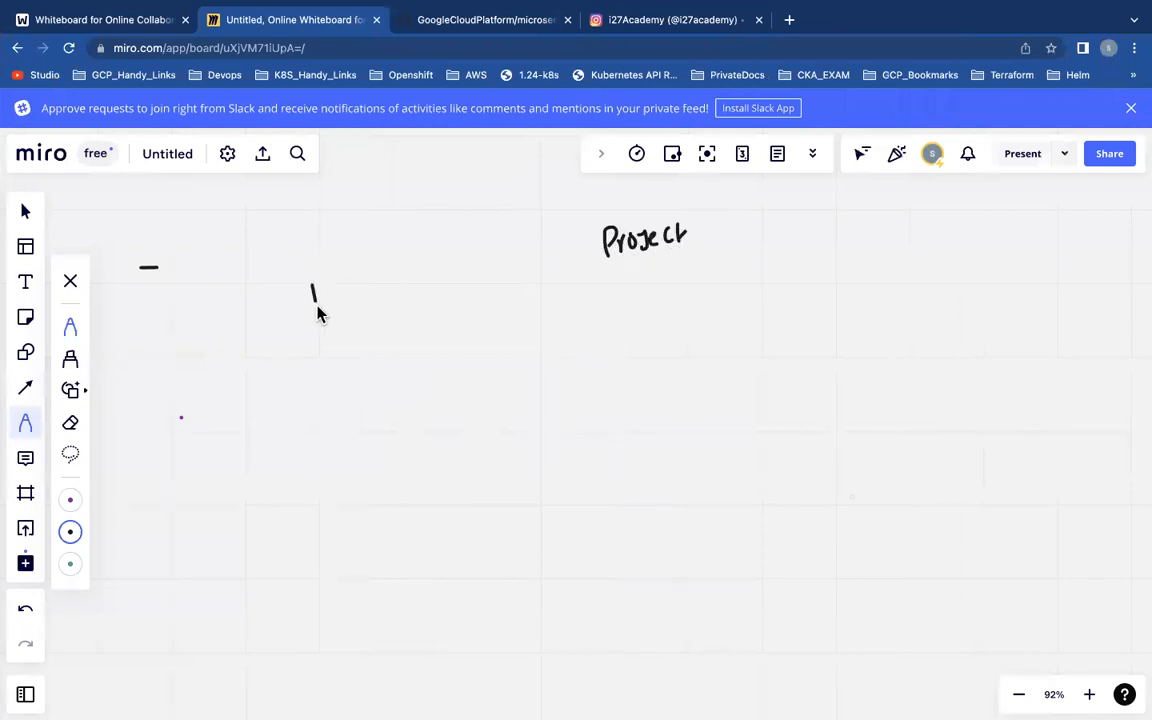
drag(310, 280, 356, 350)
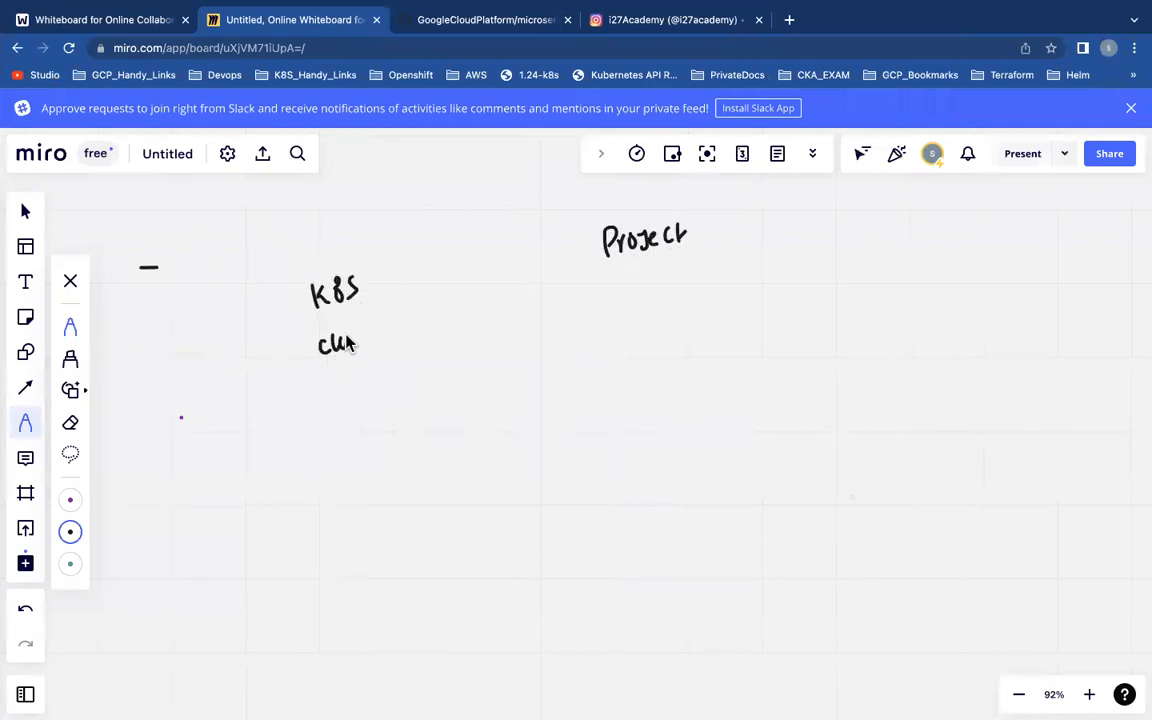
drag(320, 344, 410, 276)
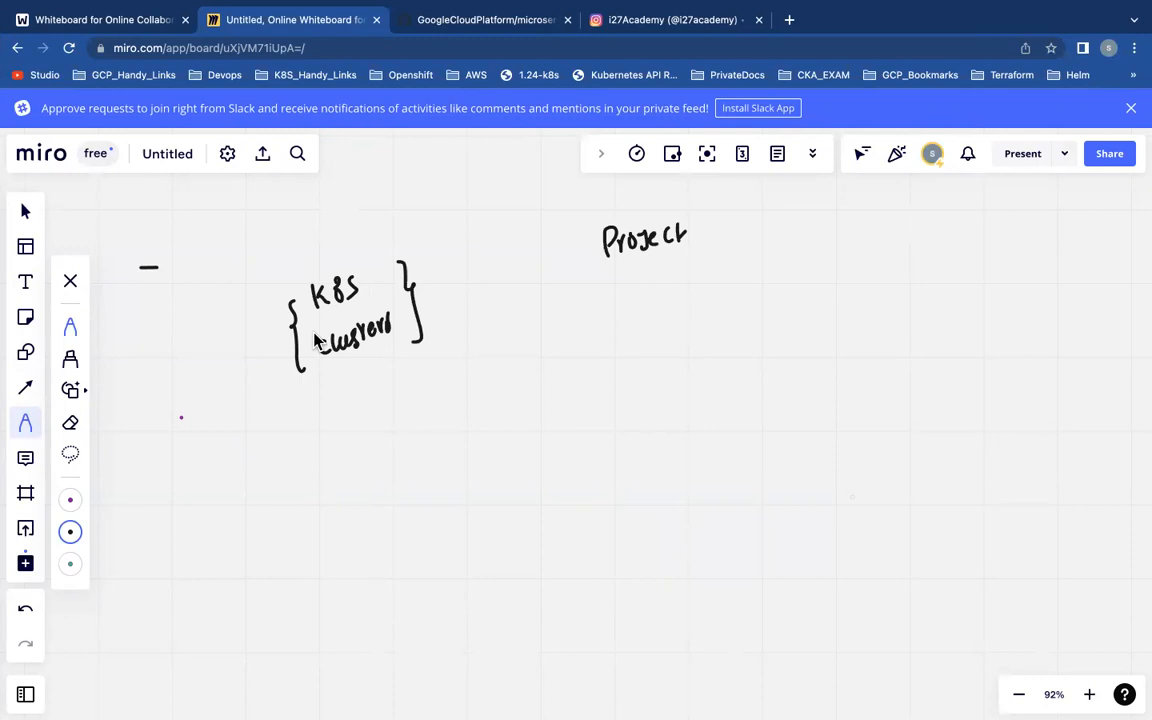
mouse_move(268, 332)
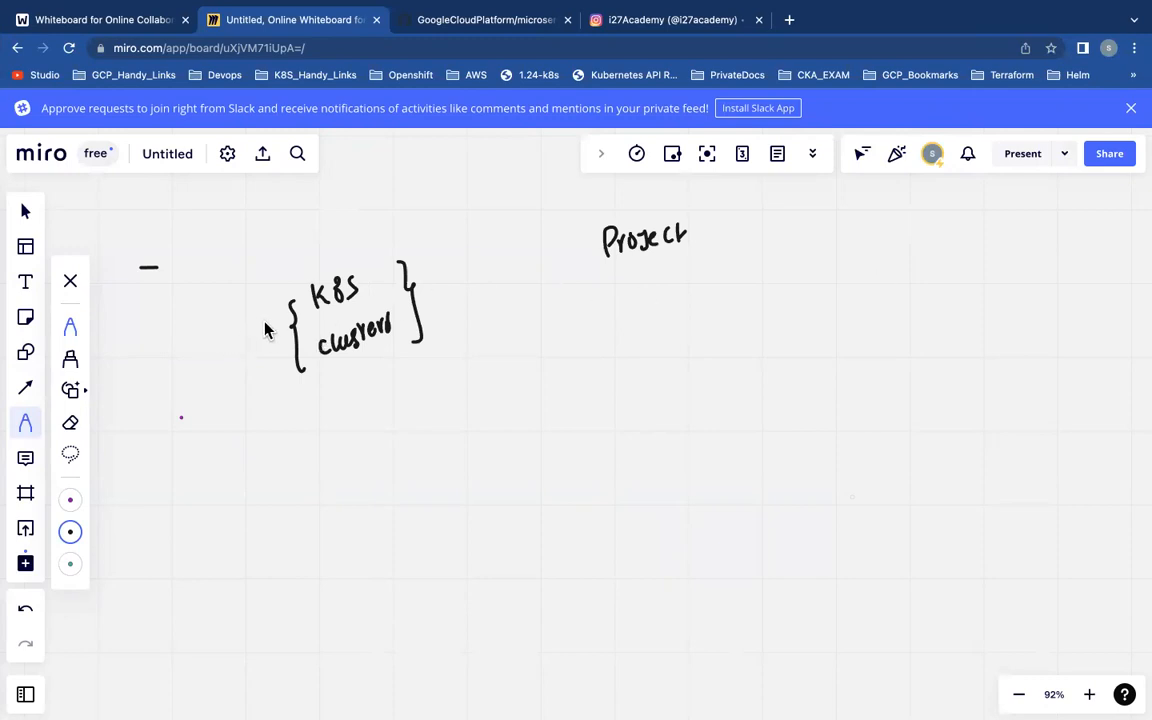
mouse_move(70, 424)
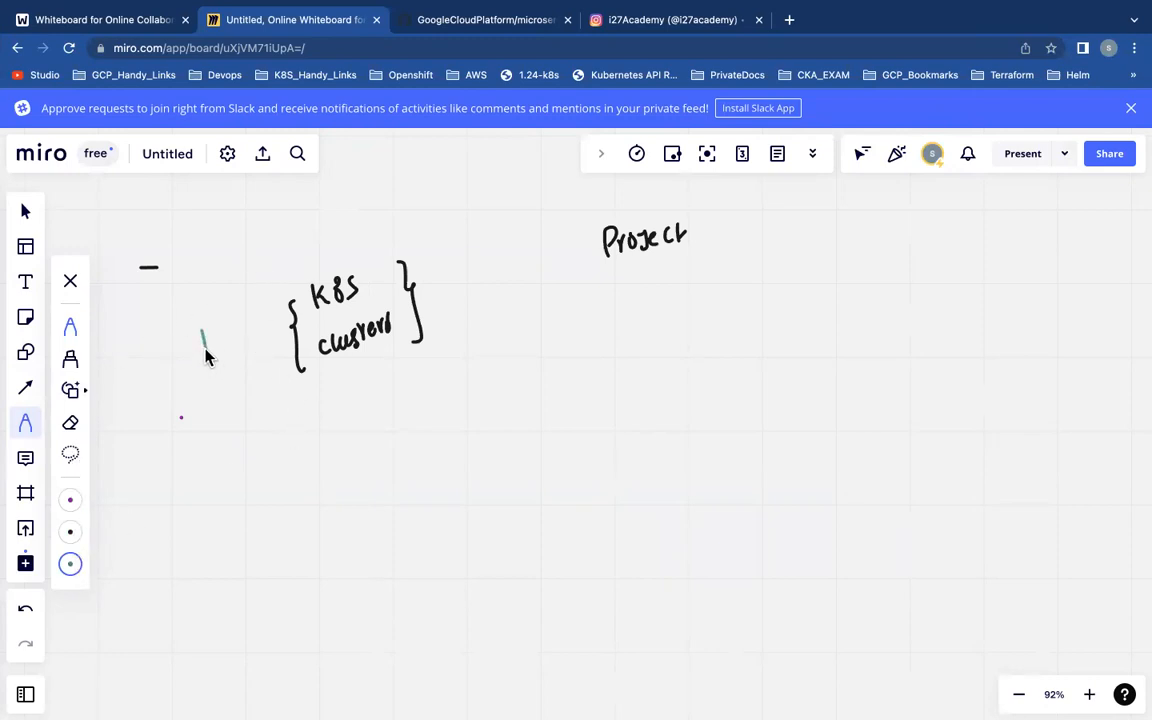
Step: Write 'how many' in green pen to the left of the K8S clusters braces
drag(200, 330, 236, 384)
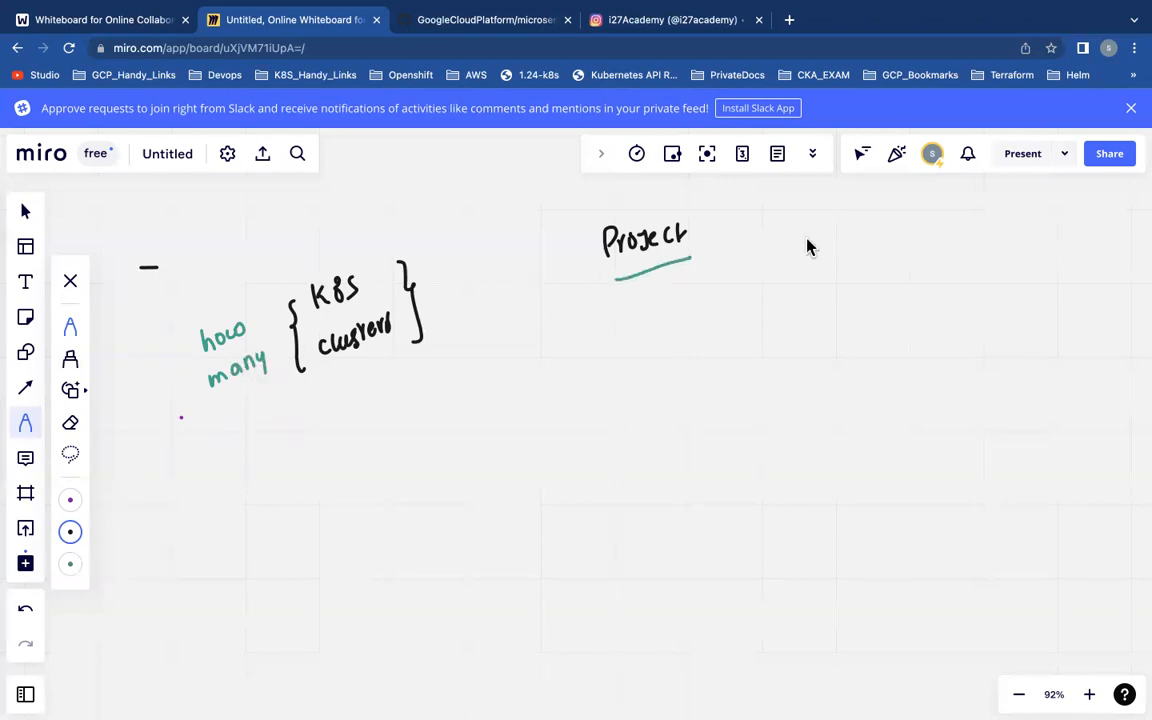
mouse_move(824, 278)
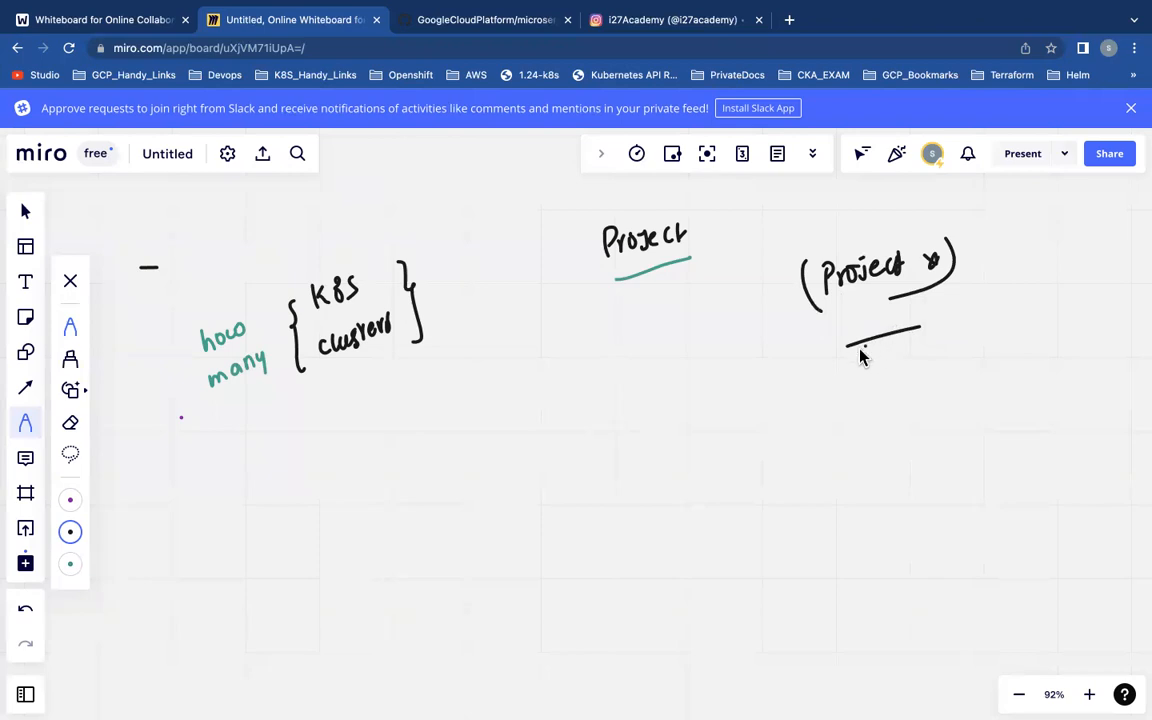
mouse_move(856, 362)
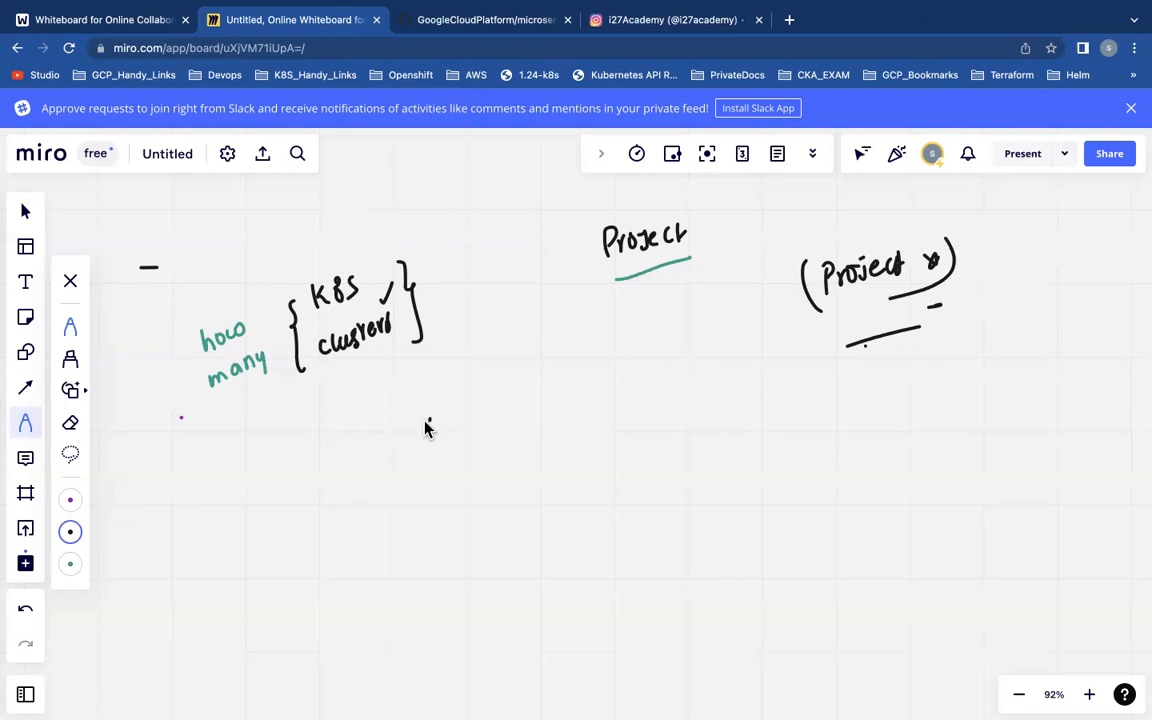
Step: Sketch 'cluster → (master / worker)' and note '3 master' with a '(?)' beside it
drag(420, 430, 516, 420)
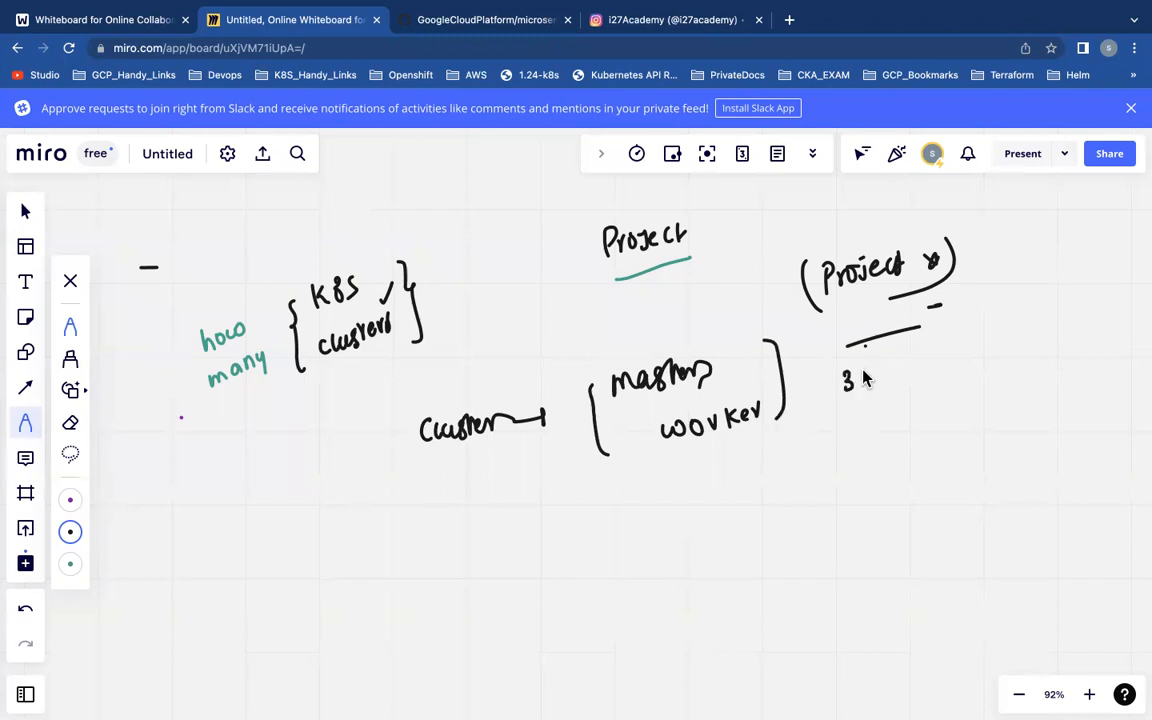
drag(870, 370, 930, 370)
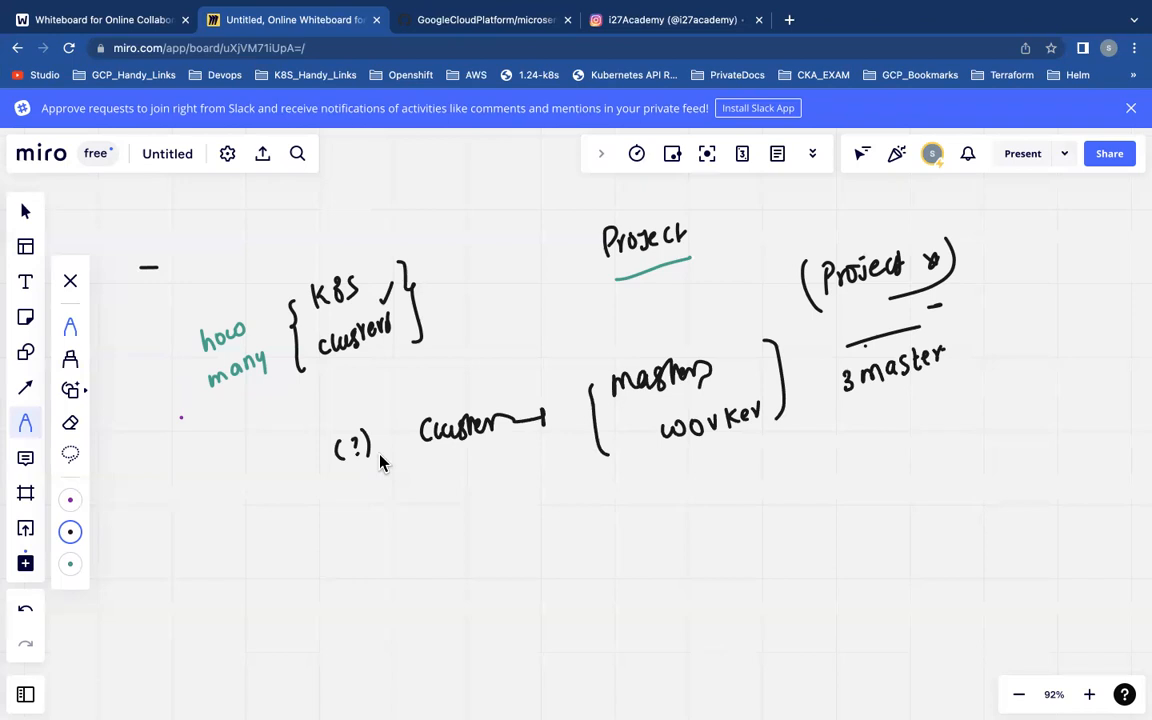
Step: Write 'boutique →' then dev, tst, UA, stage, UAT, Prod (HA), Prod Primary in purple
scroll(down, 3)
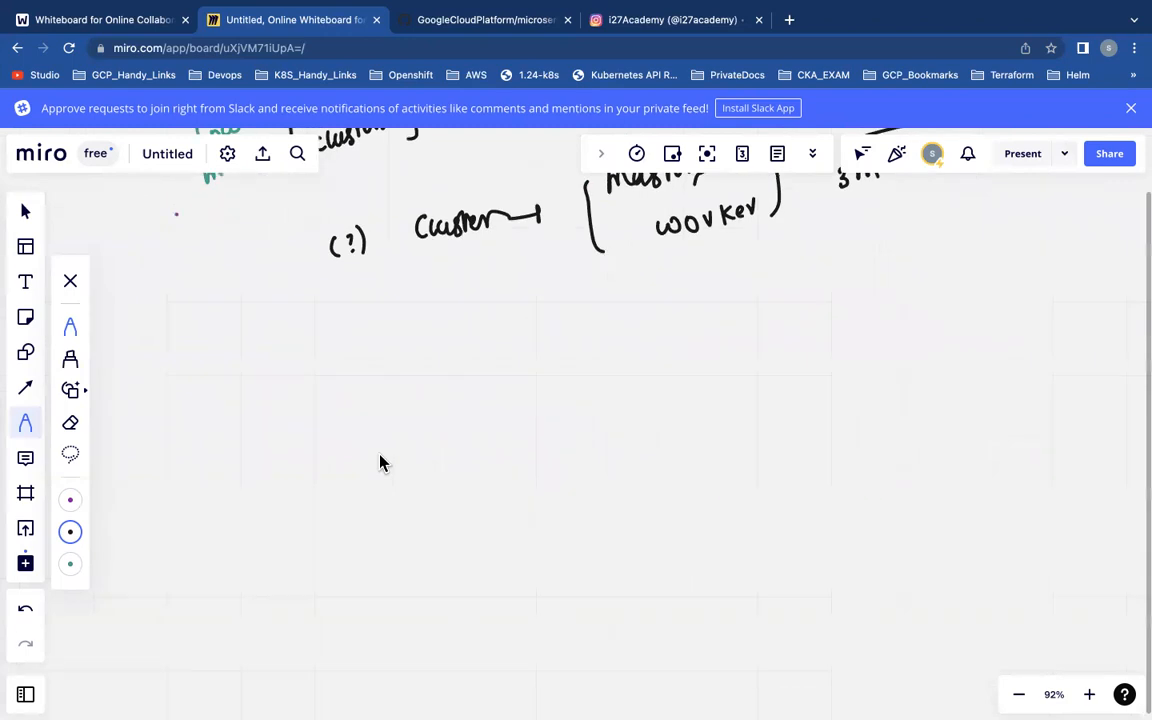
mouse_move(96, 488)
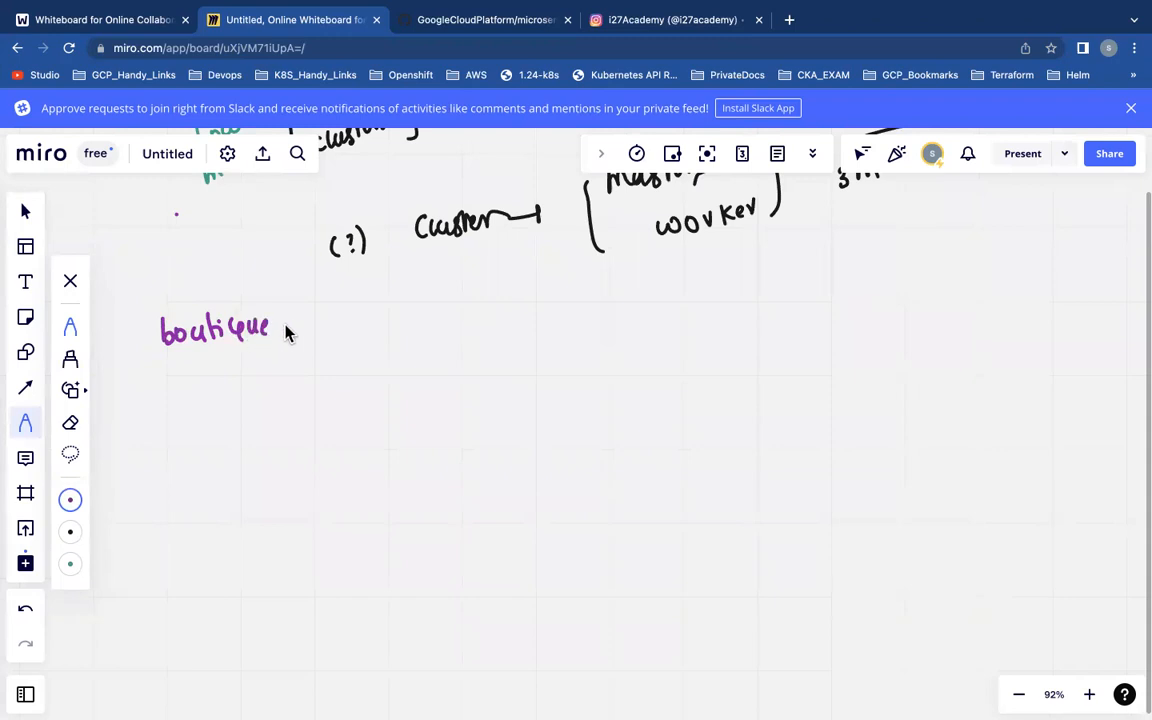
drag(284, 328, 330, 324)
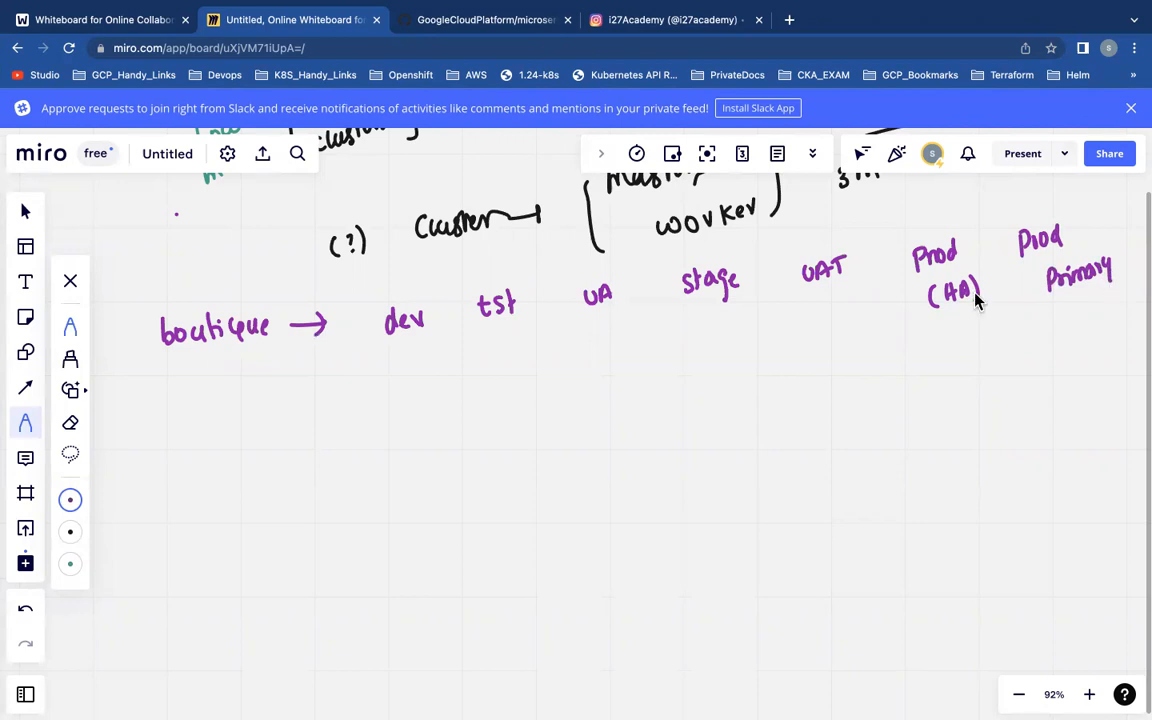
mouse_move(424, 378)
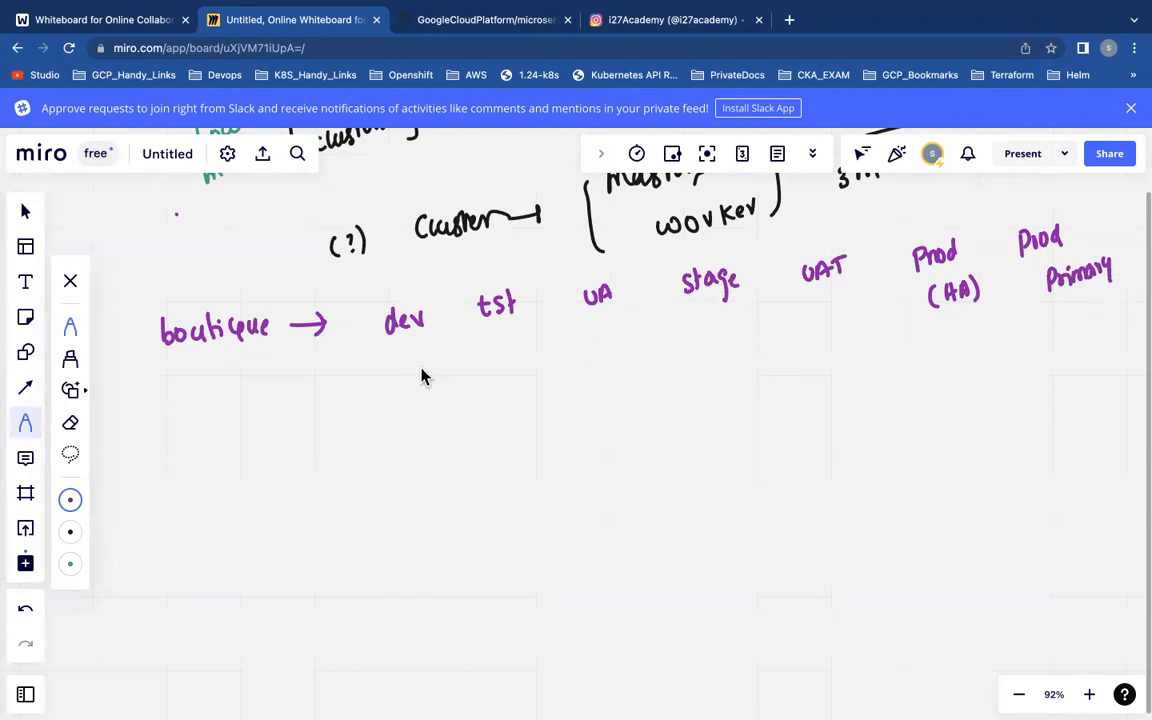
Step: Underline the stage names and draw green boxes labelled Nonprod, Stage and Prod clusters with nodes in Nonprod
drag(400, 384, 984, 324)
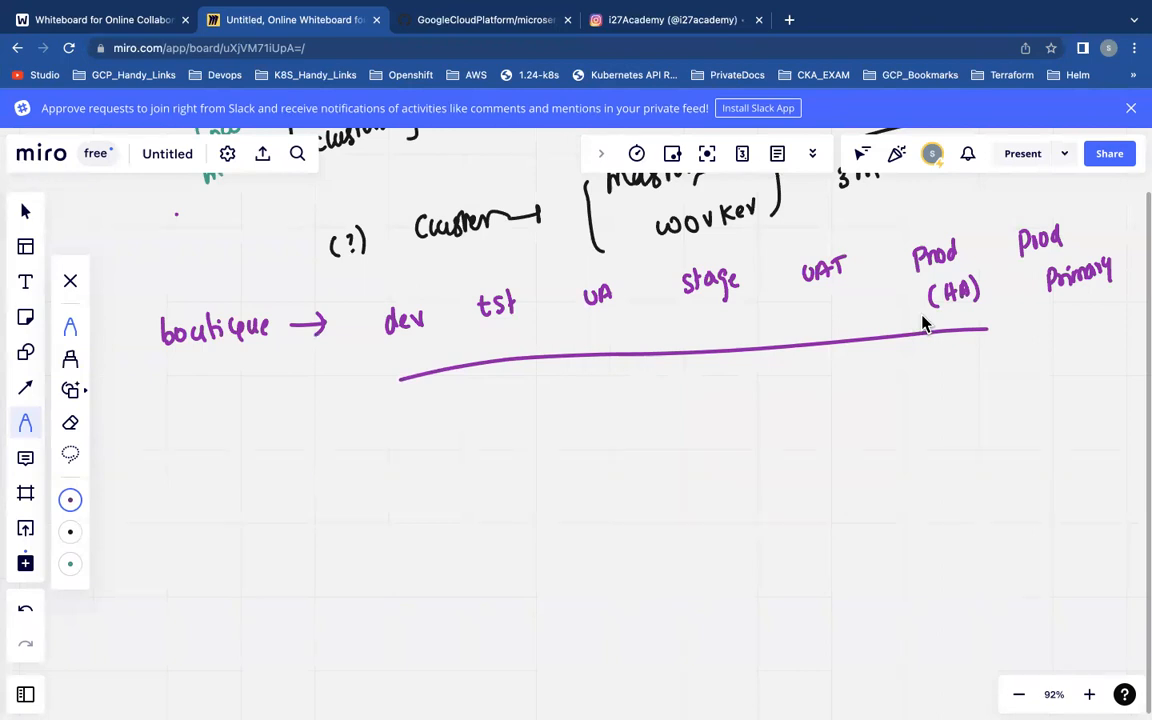
mouse_move(70, 564)
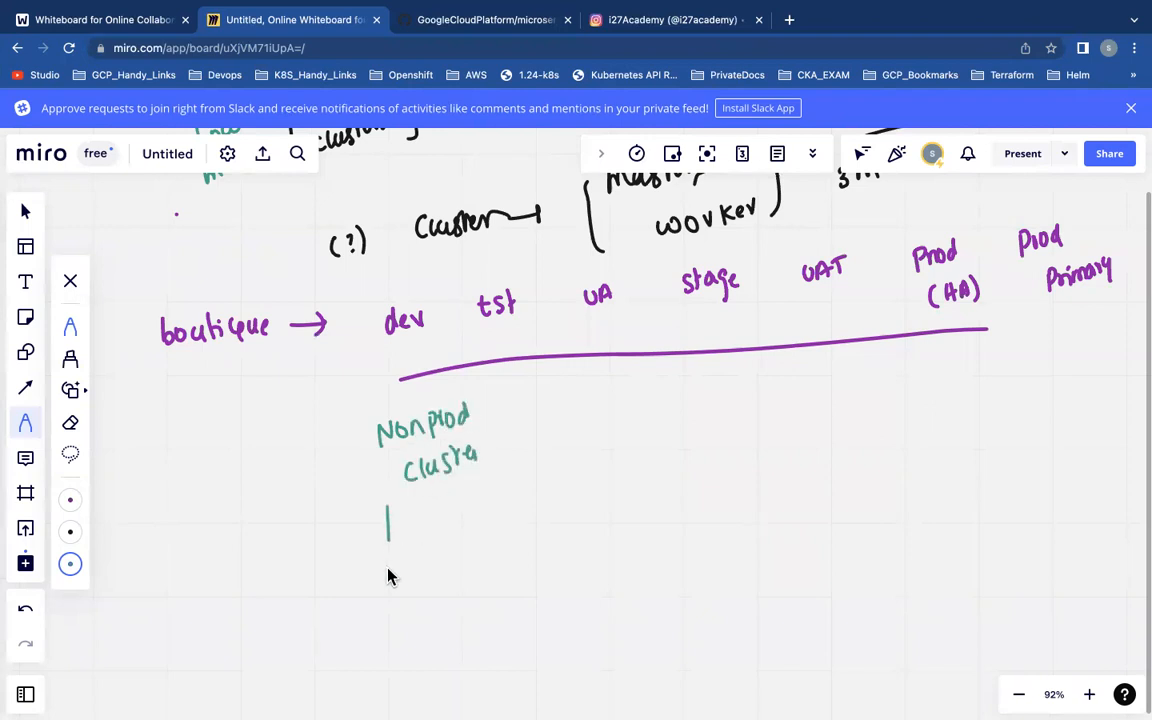
drag(388, 504, 510, 590)
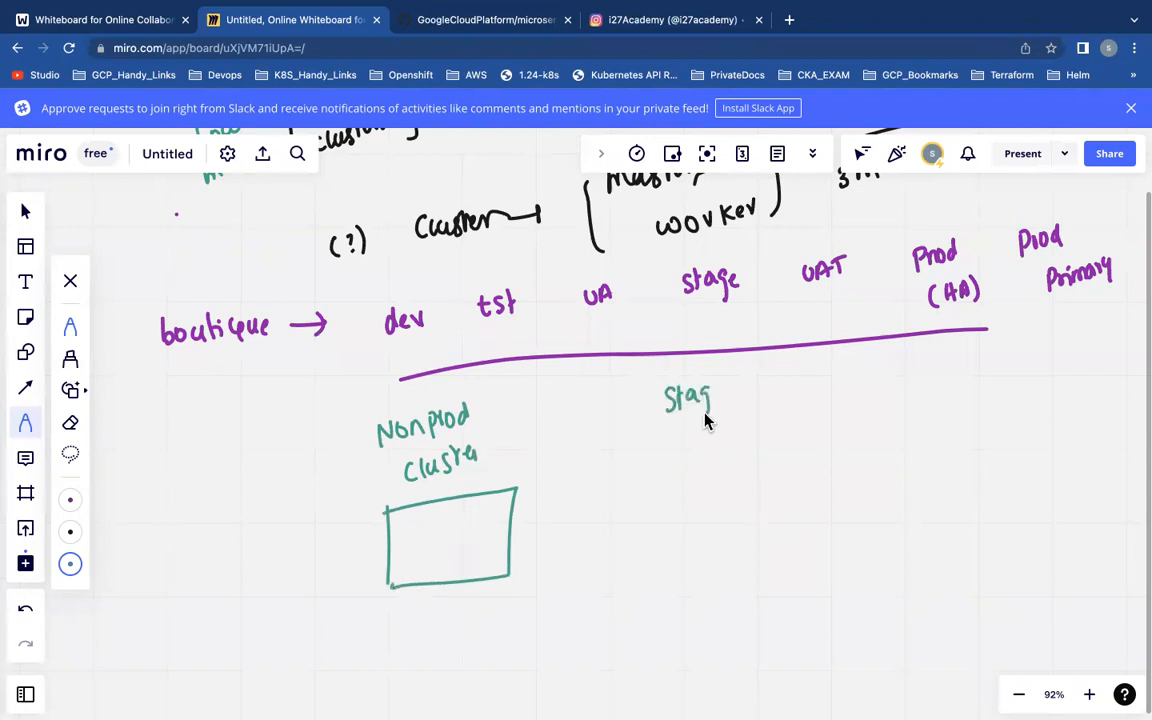
text(clus)
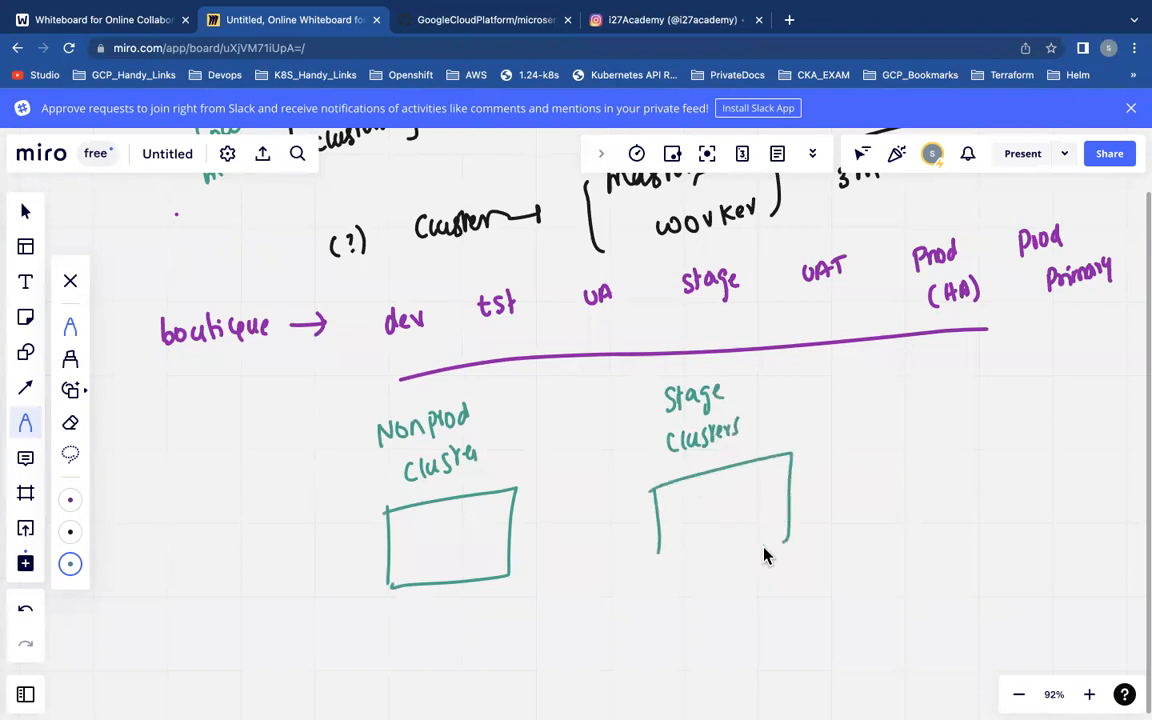
text(Pl)
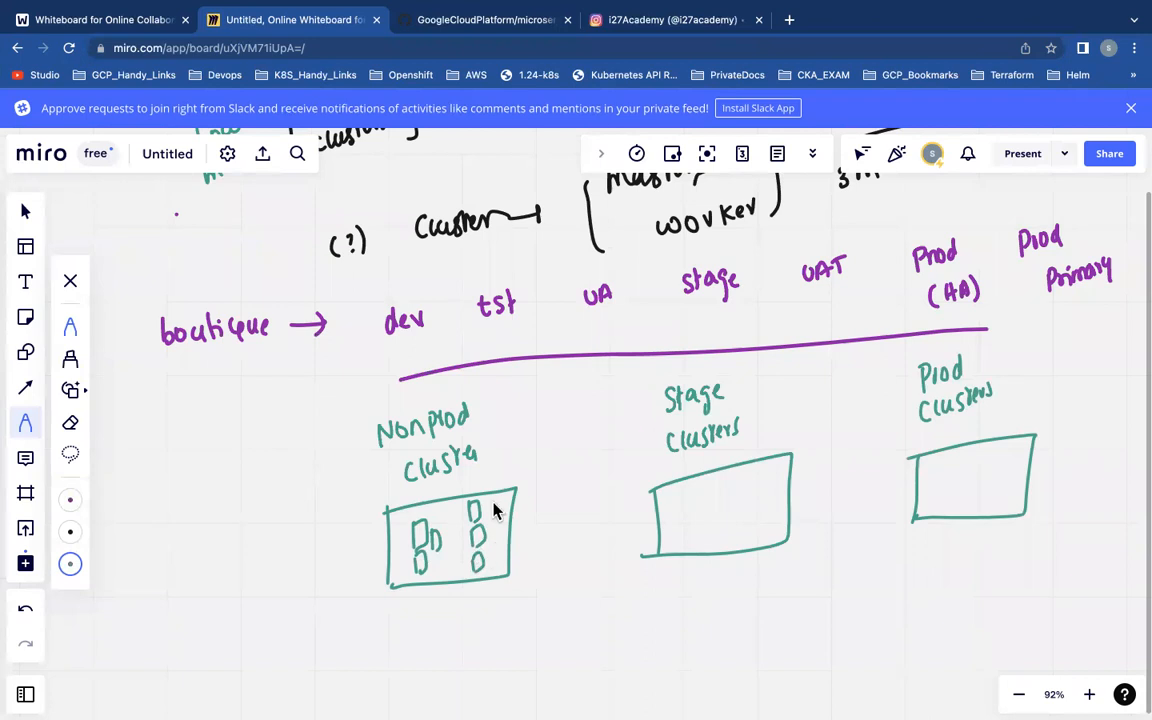
Step: Scroll the board down to the Nonprod clusters box where dev, tst and UA arrows land
scroll(down, 3)
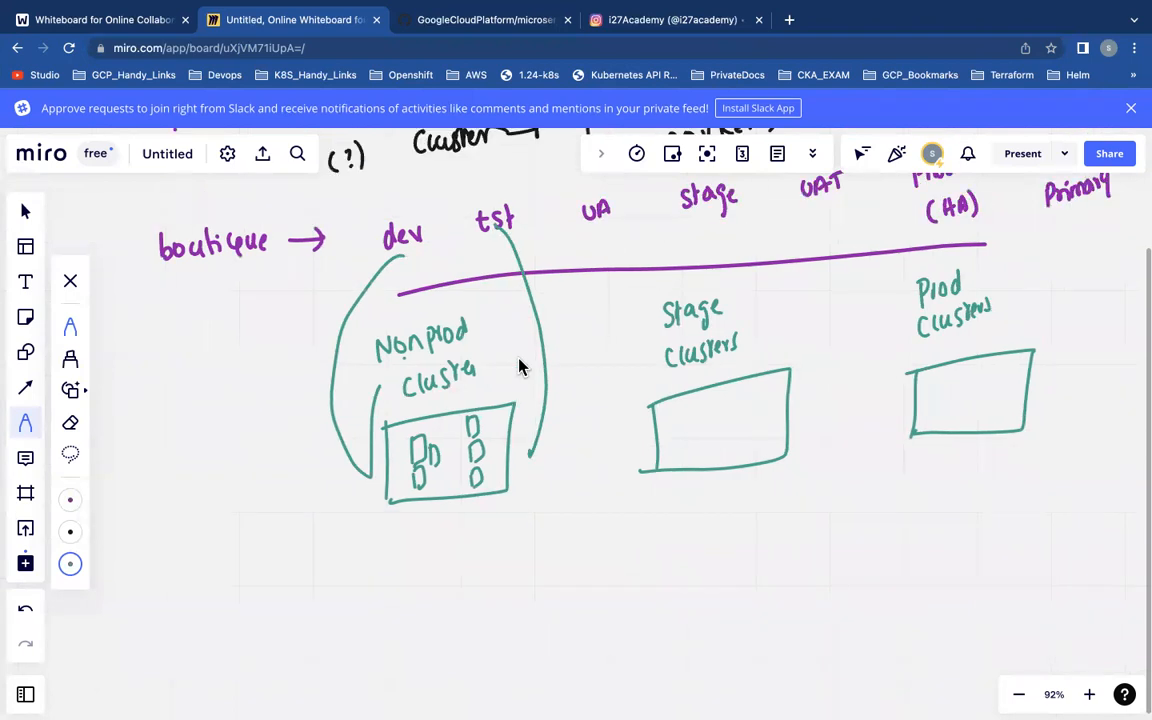
scroll(down, 3)
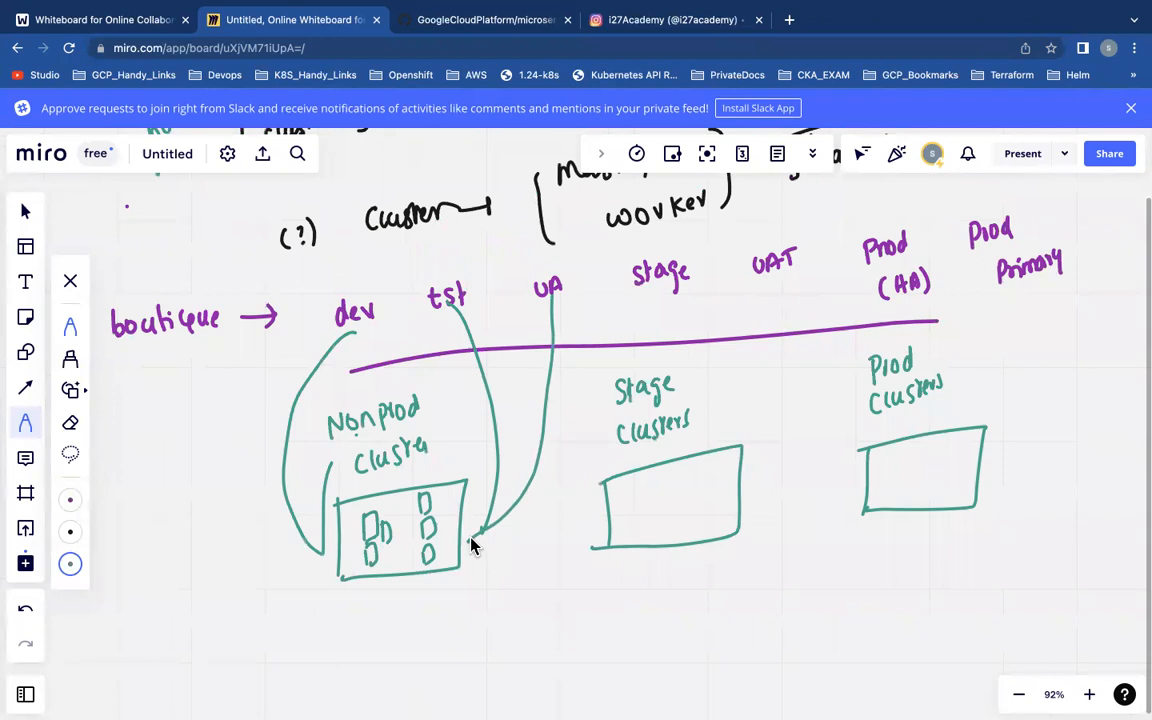
scroll(down, 3)
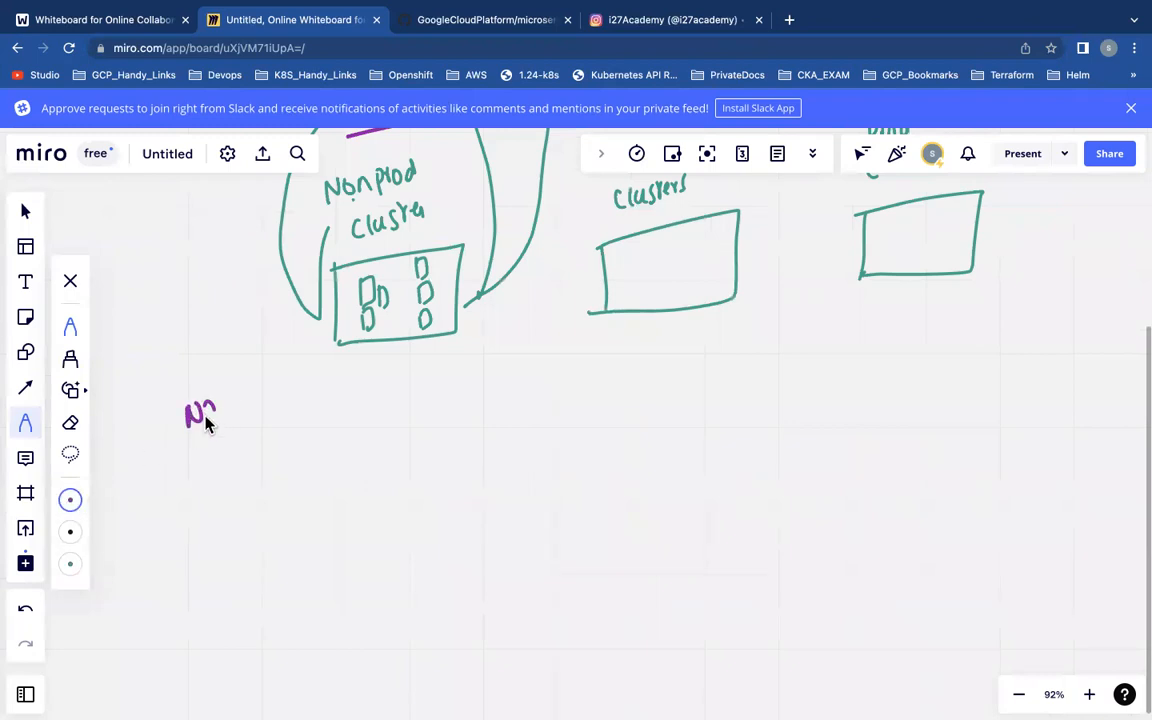
Step: Write 'Namespace' in quotes, underlined, beneath the Nonprod clusters box
drag(220, 410, 290, 410)
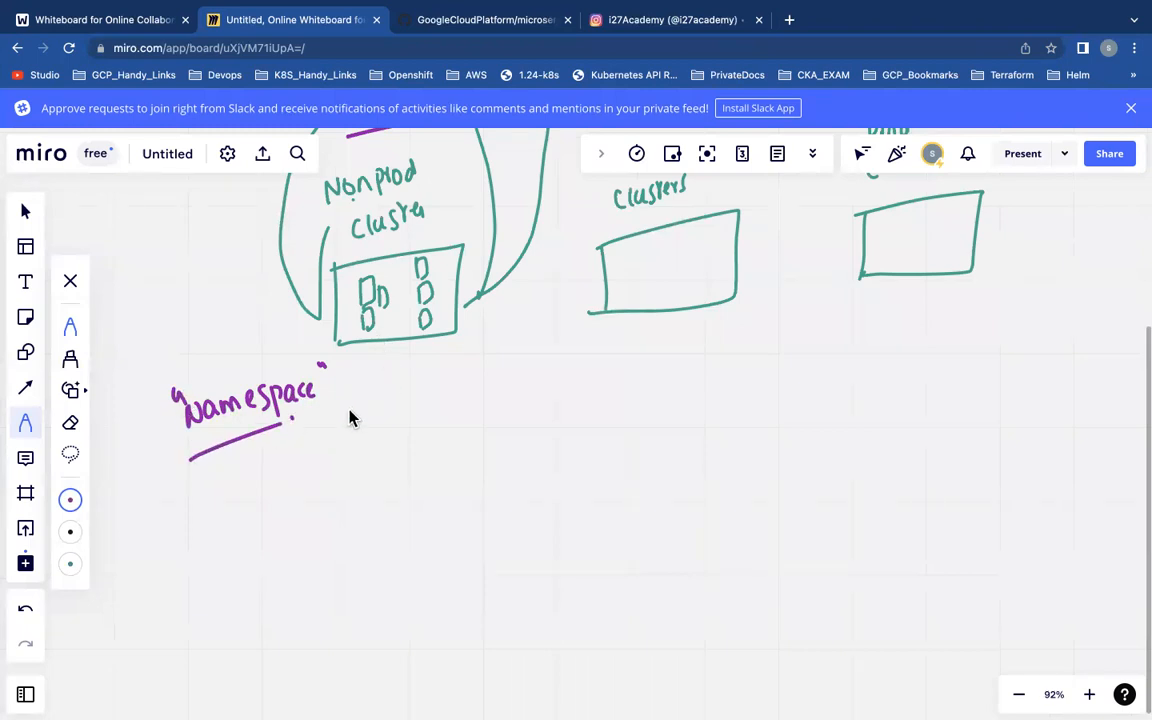
mouse_move(378, 390)
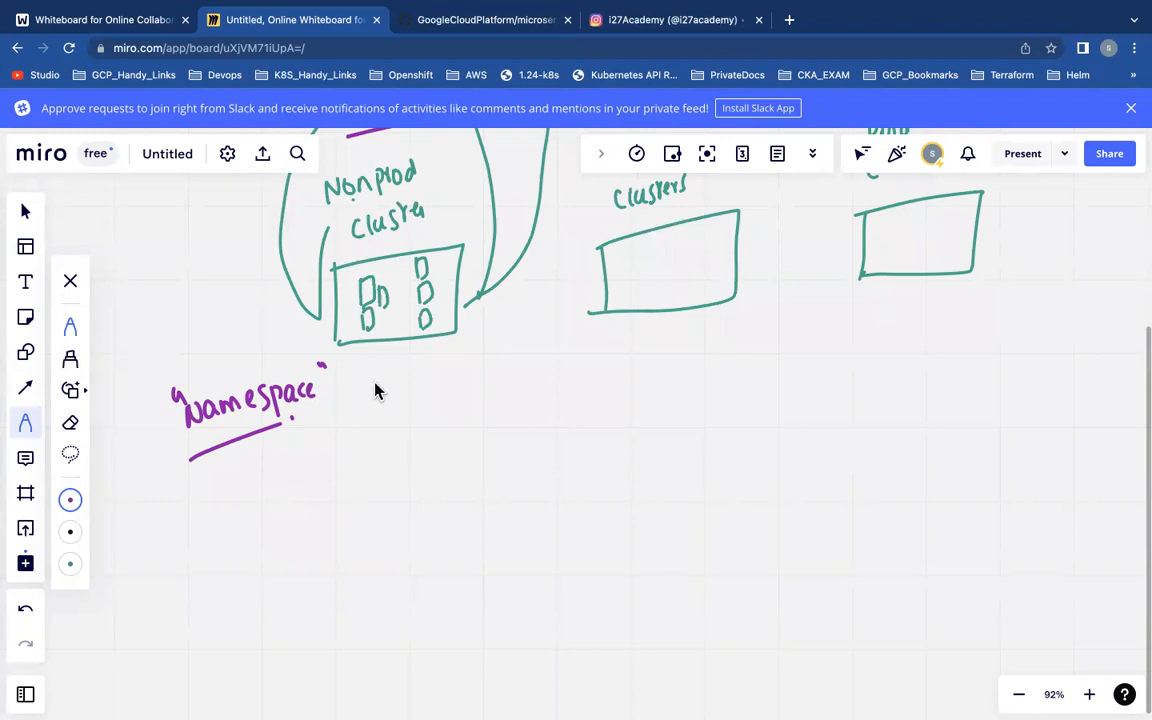
mouse_move(392, 334)
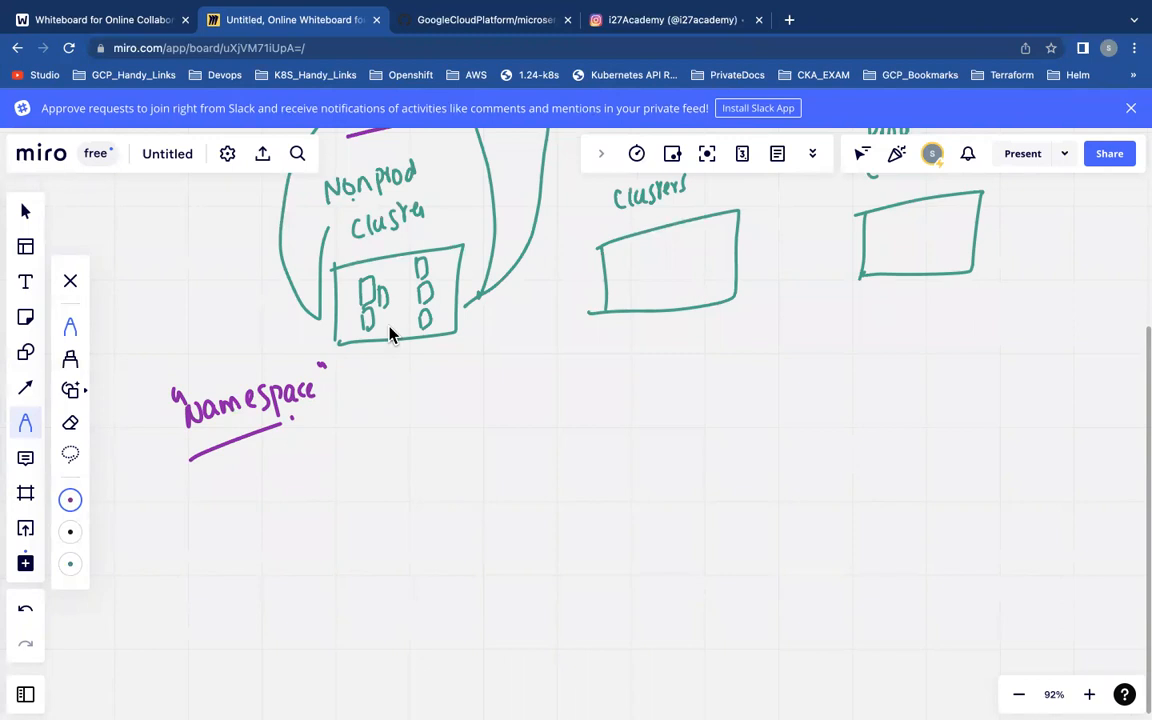
Step: Label the Prod clusters box 'HA', tick 'Primary' beside it, and draw a circle inside the box
scroll(down, 3)
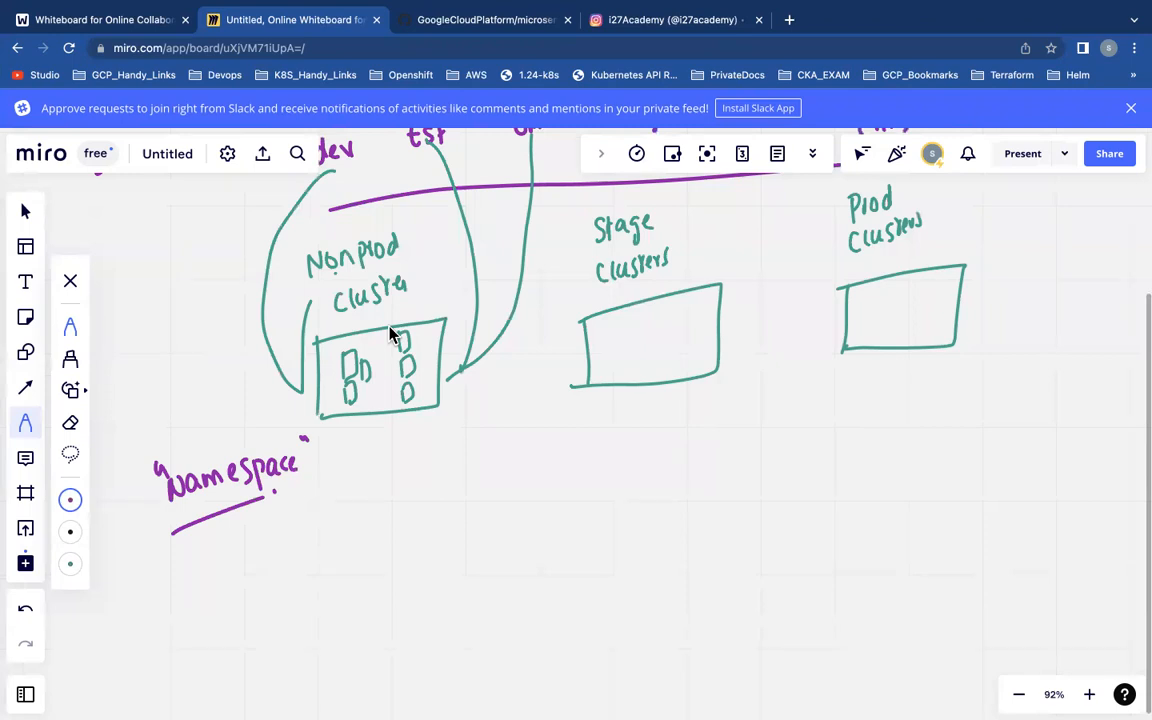
mouse_move(724, 238)
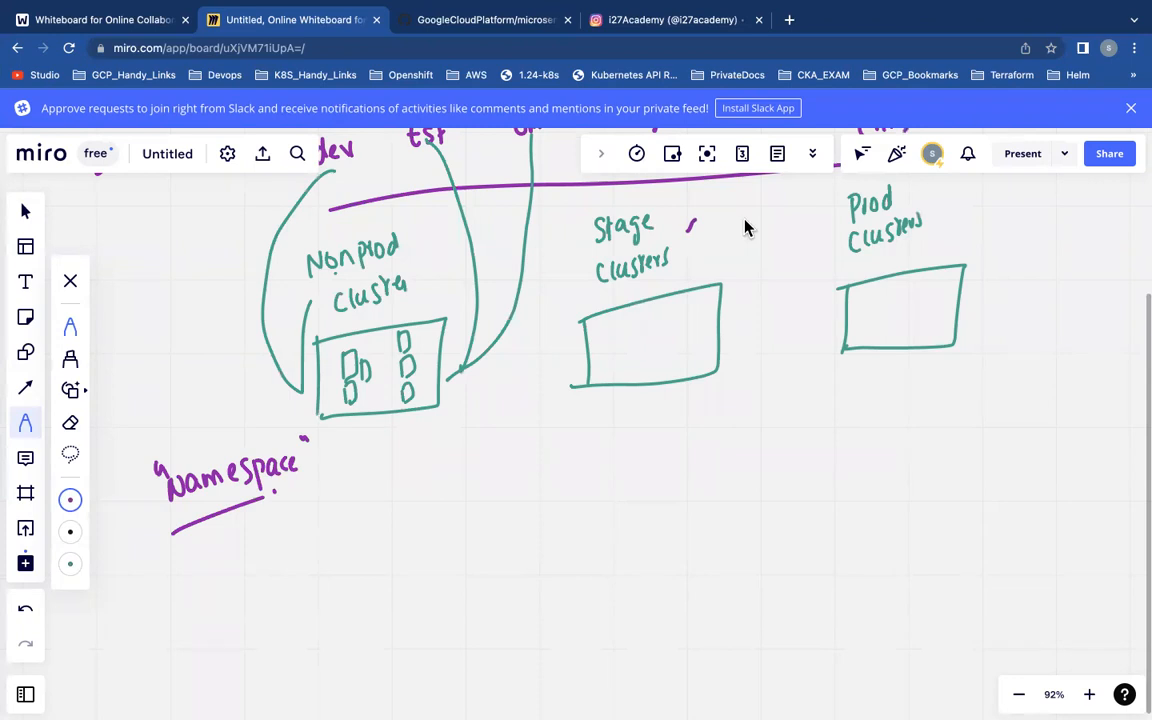
mouse_move(940, 250)
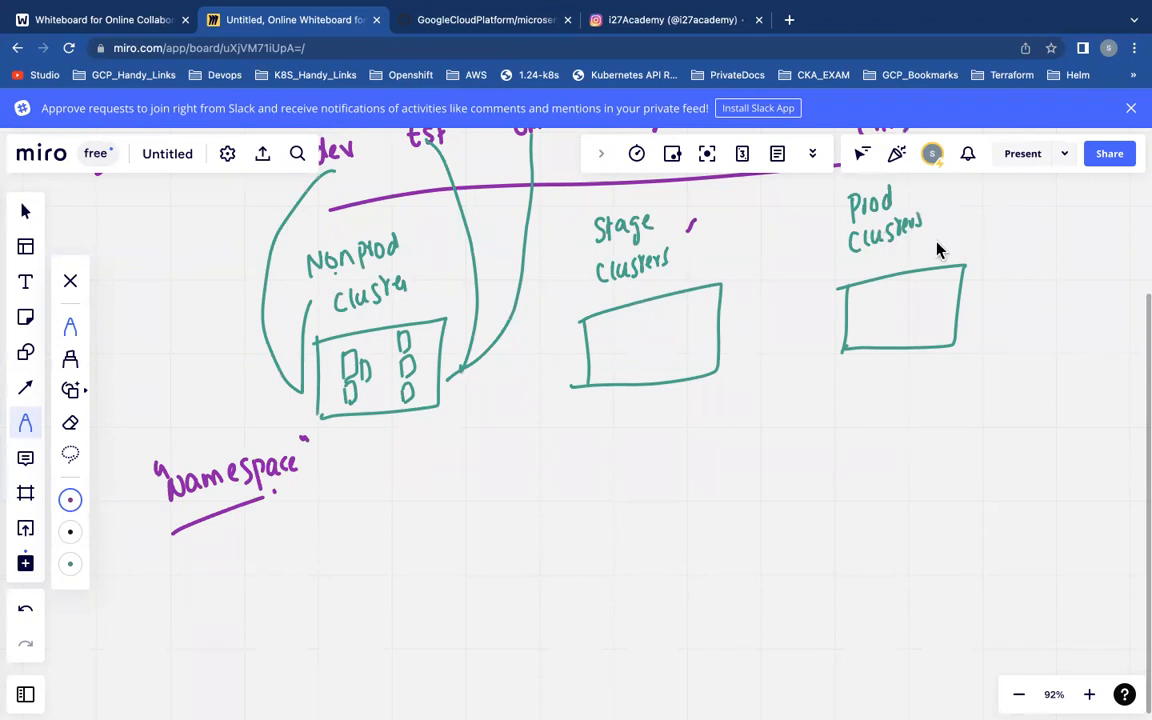
drag(916, 244, 944, 256)
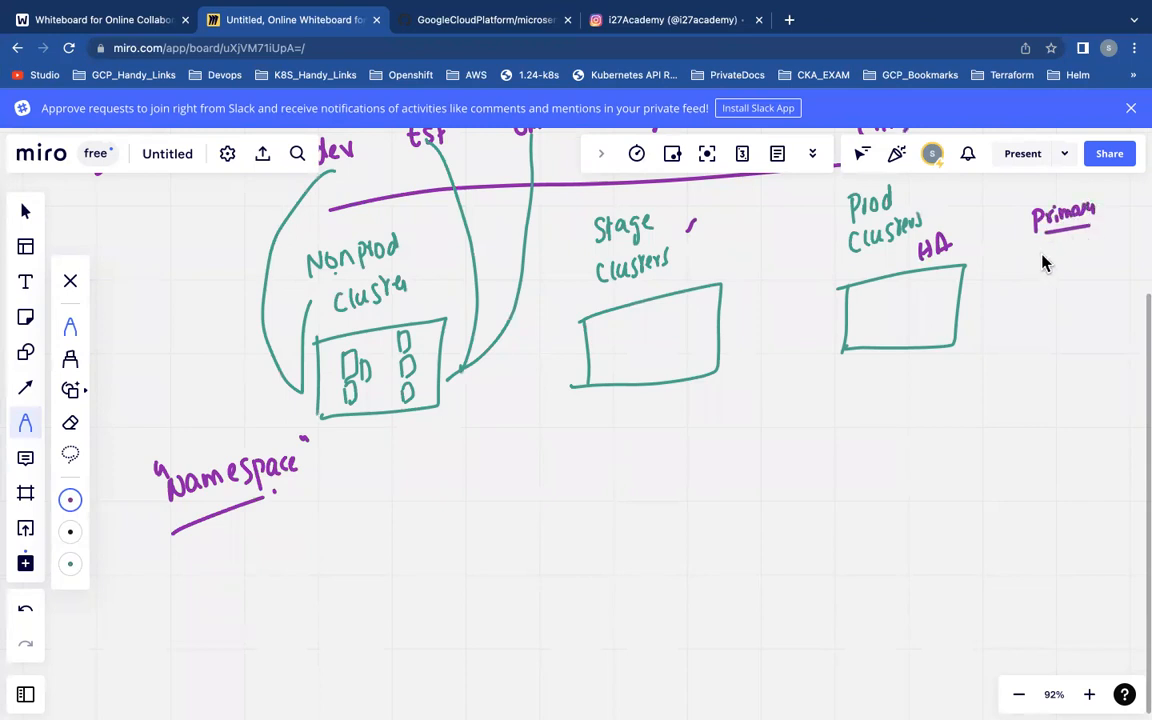
drag(1044, 250, 1070, 256)
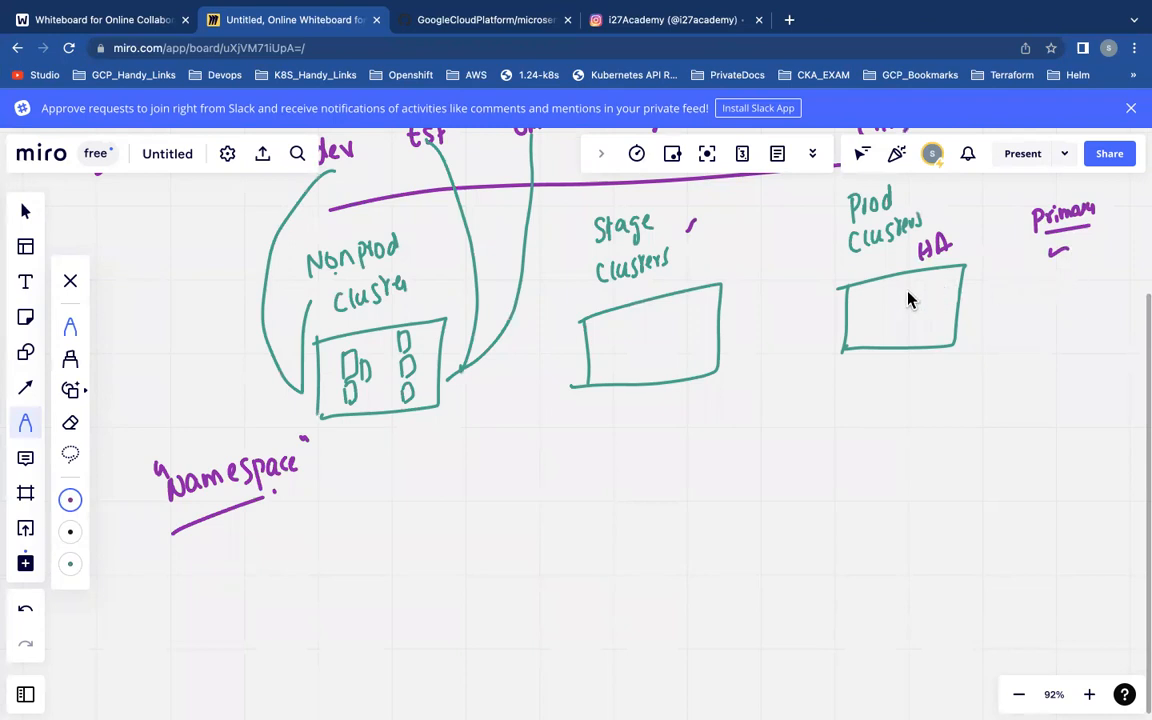
drag(884, 290, 920, 330)
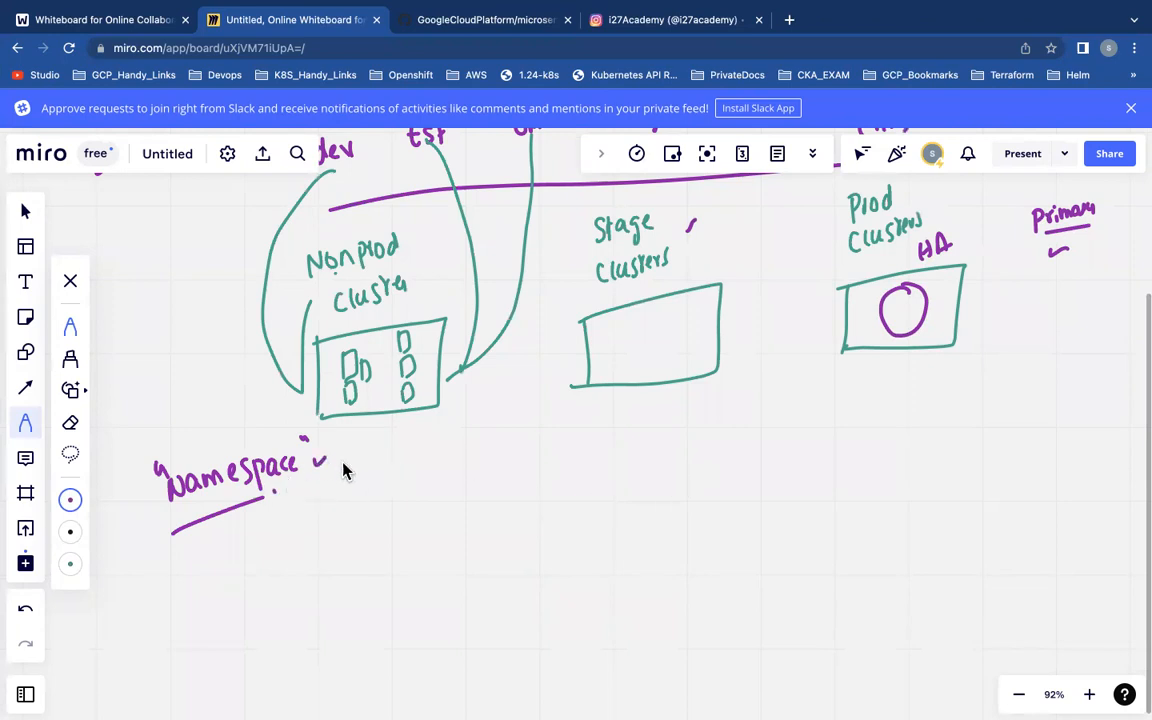
mouse_move(344, 504)
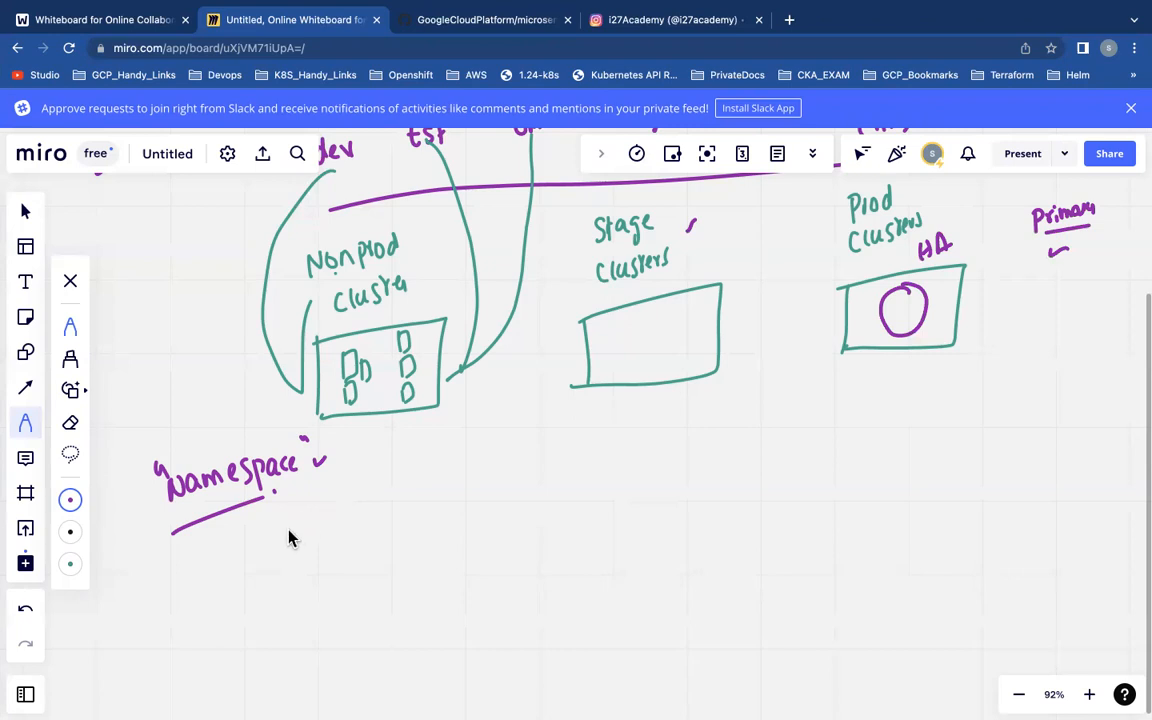
Step: List '(micro-dev)' and a second namespace under the Namespace heading
drag(284, 520, 340, 520)
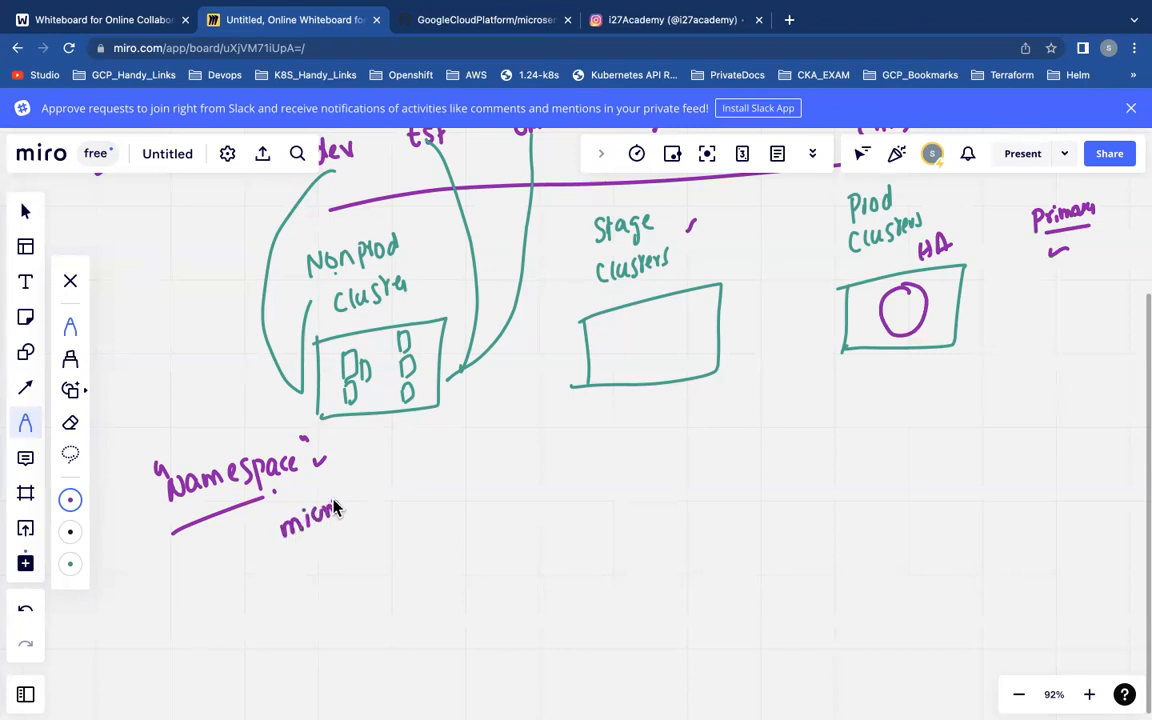
drag(340, 520, 420, 470)
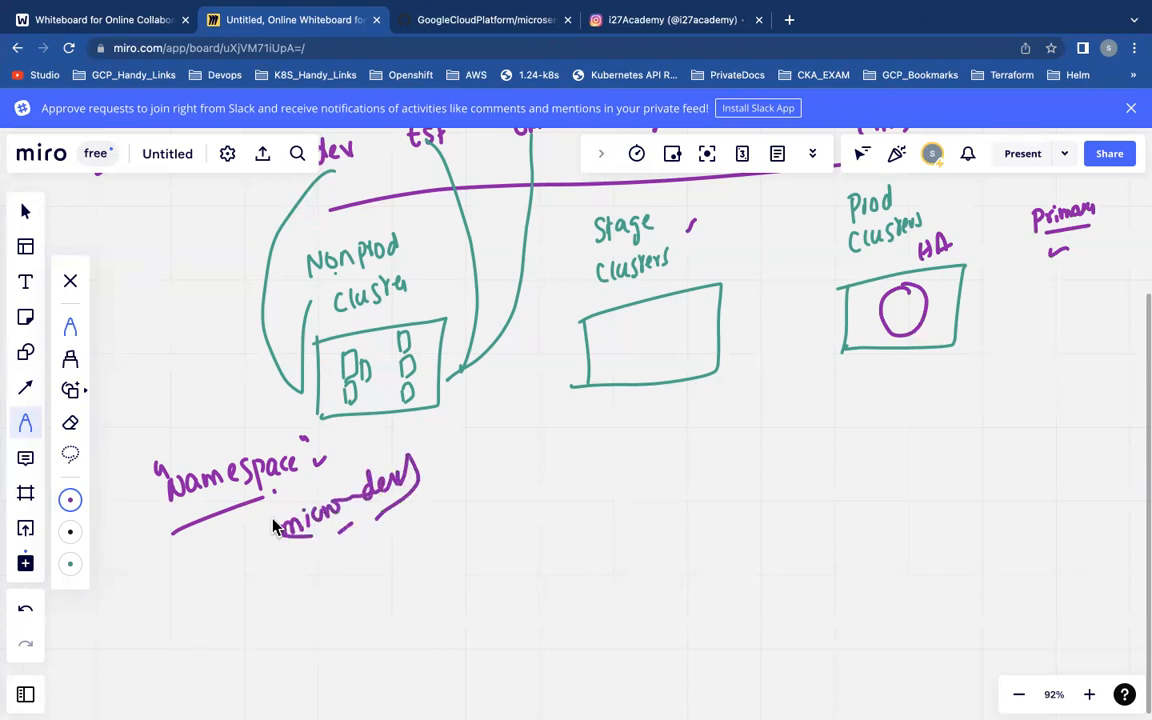
drag(300, 584, 320, 584)
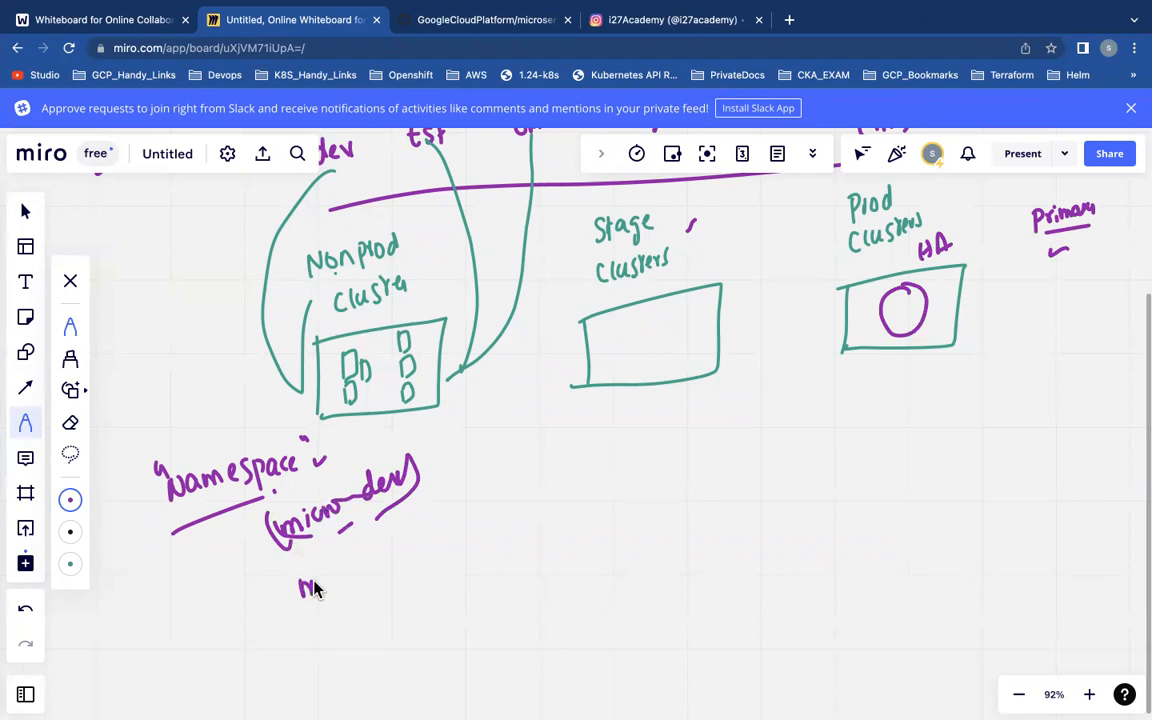
drag(300, 590, 416, 550)
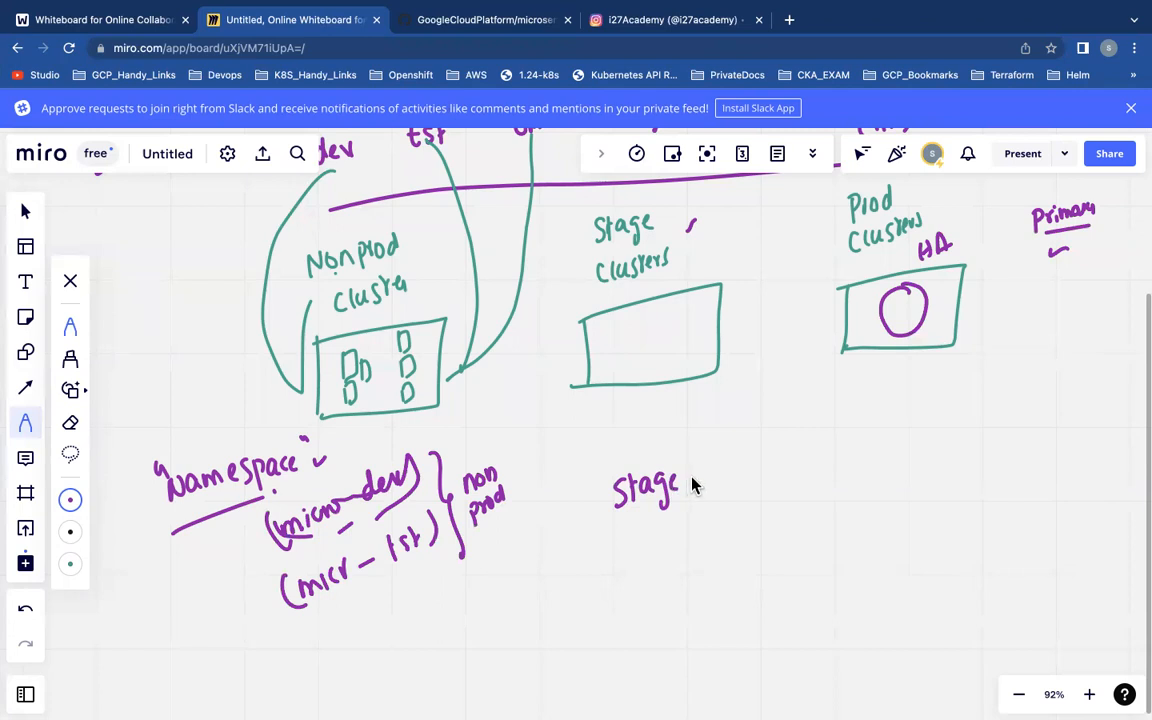
Step: Add 'Stage →' followed by a brace beside the non prod namespaces
drag(684, 486, 720, 476)
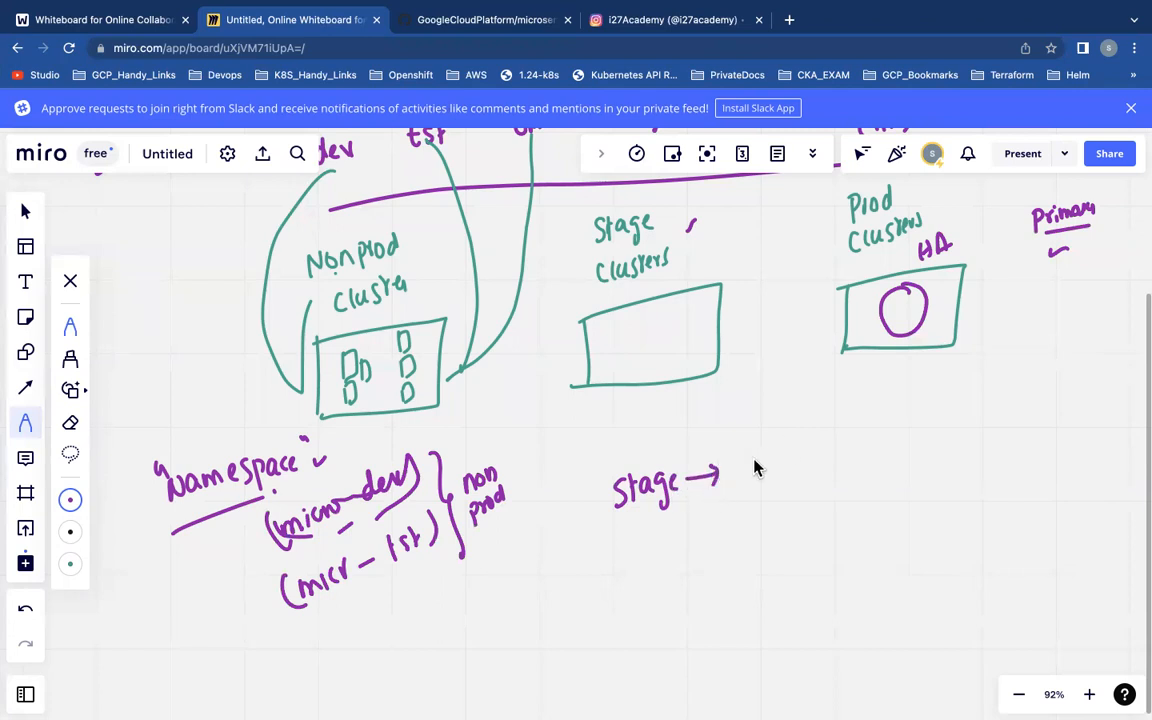
mouse_move(760, 452)
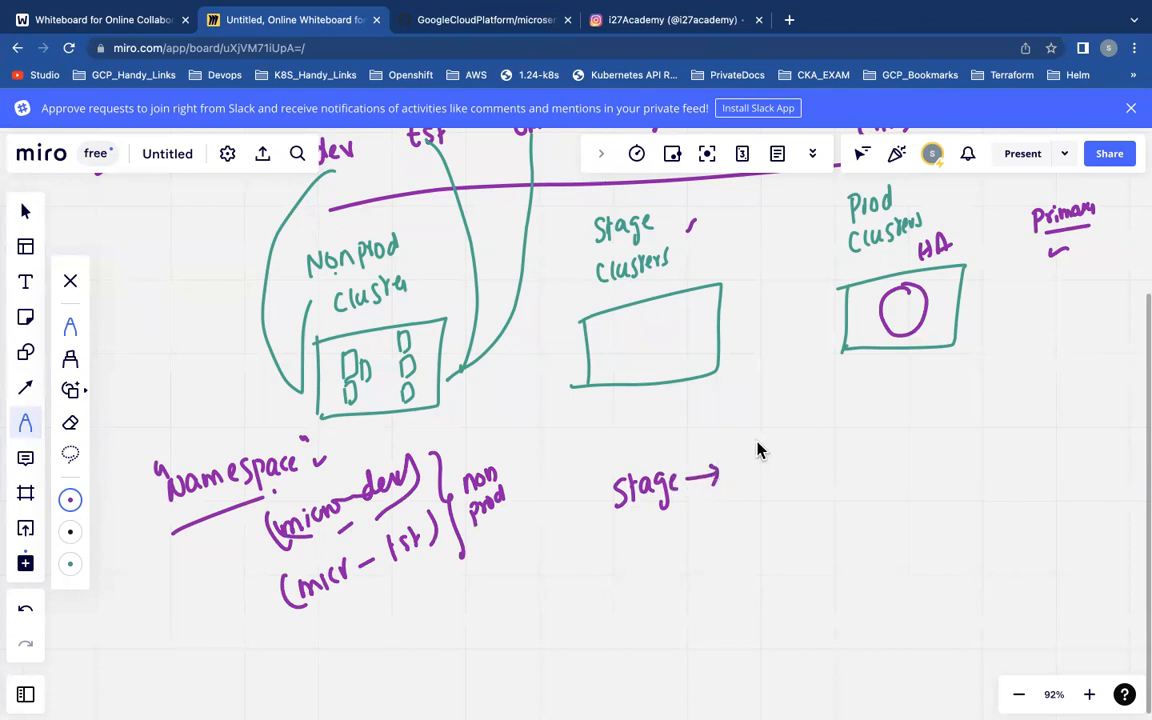
drag(756, 450, 776, 530)
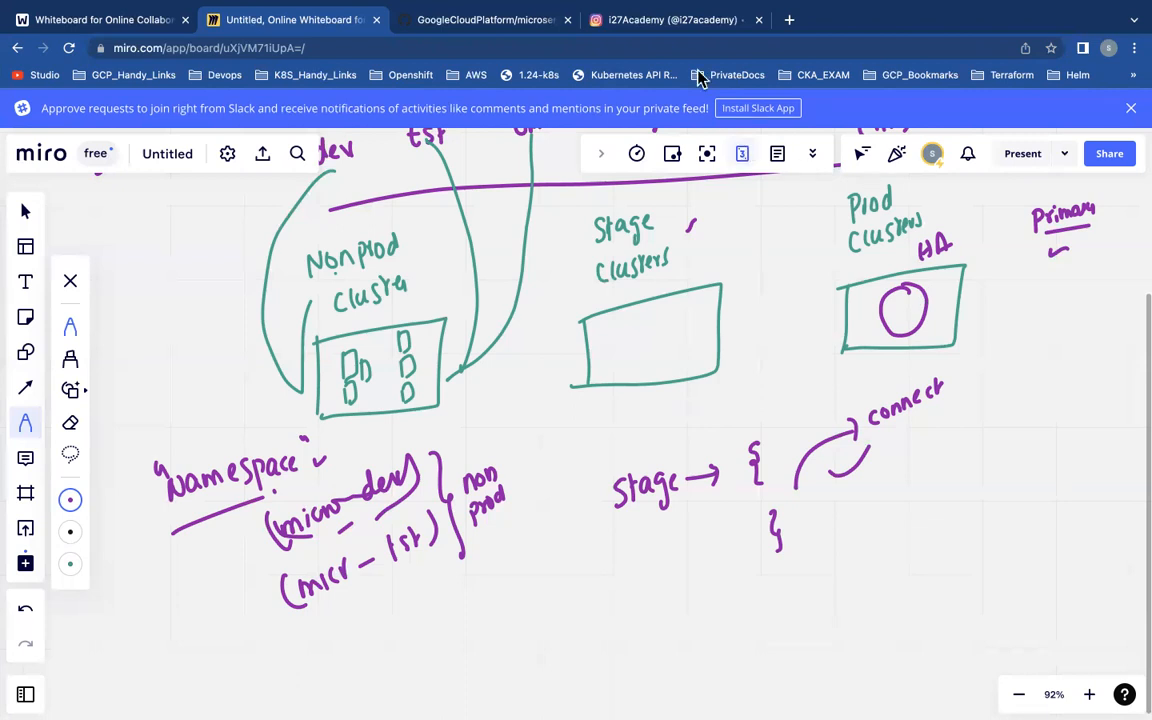
Step: Switch to the i27Academy Instagram profile and scroll to its posts grid
click(668, 20)
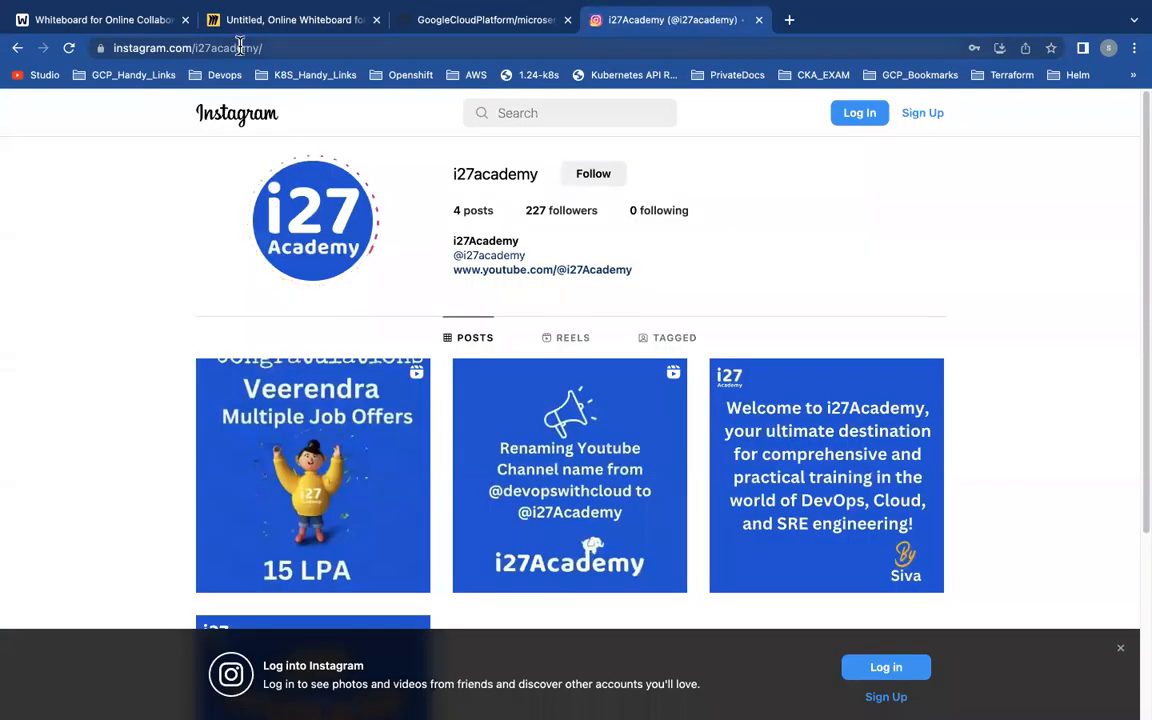
click(230, 48)
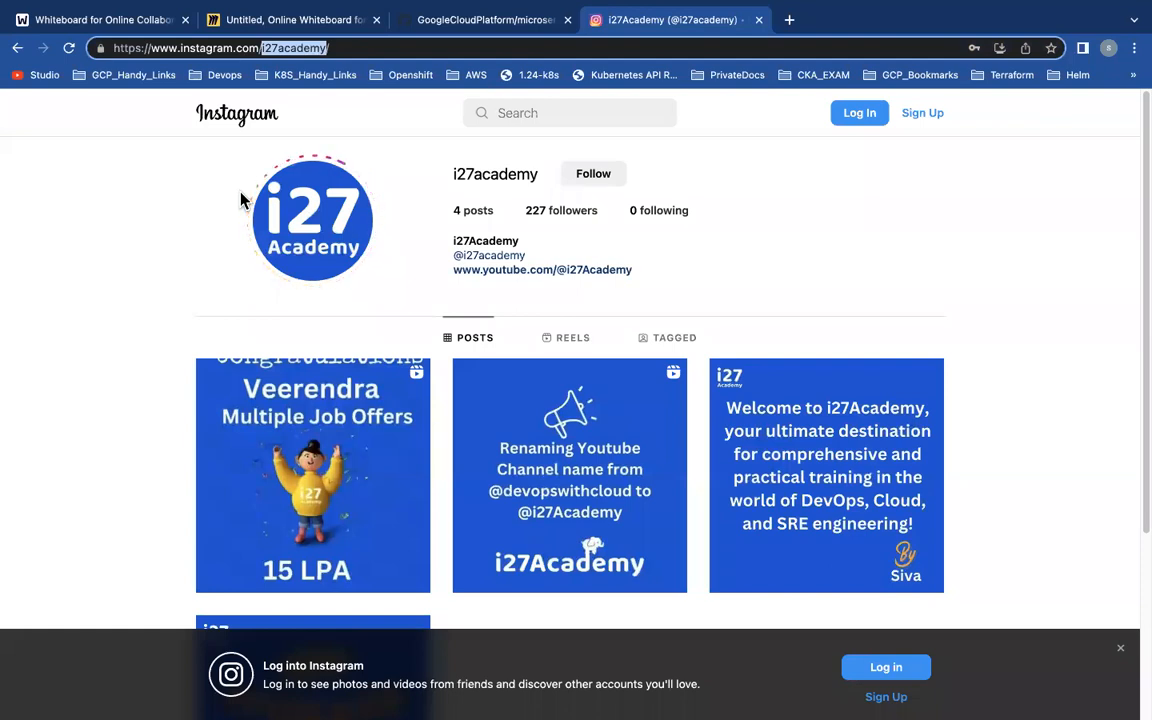
scroll(down, 3)
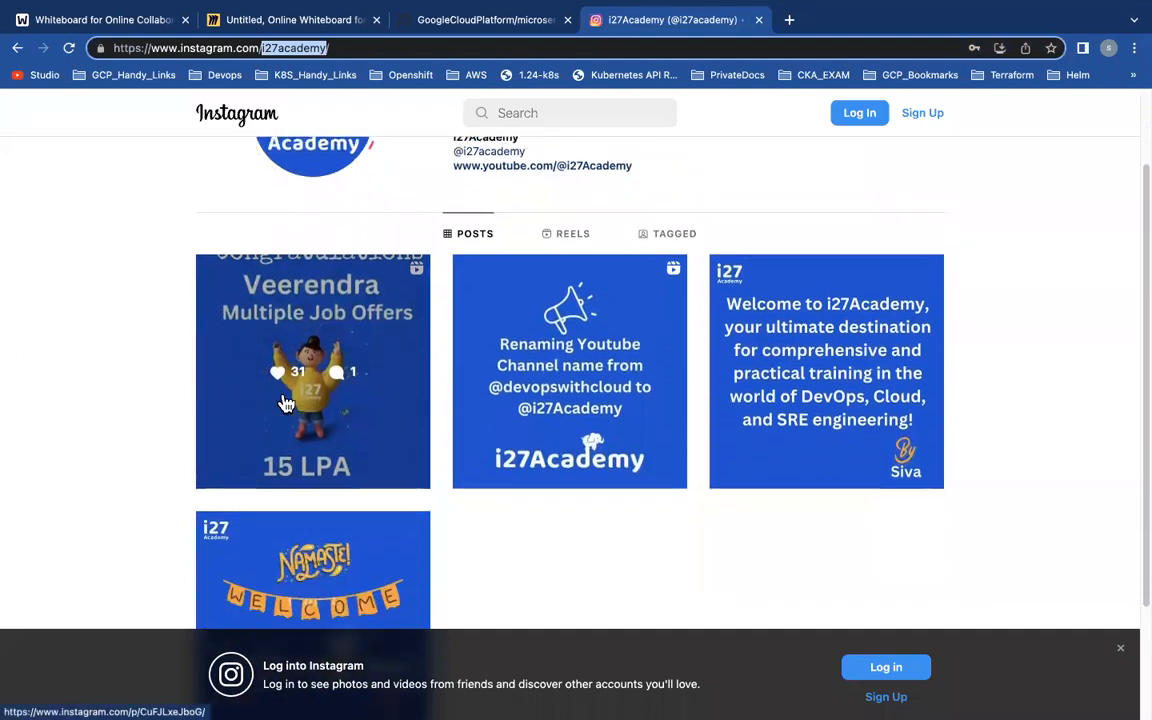
scroll(down, 3)
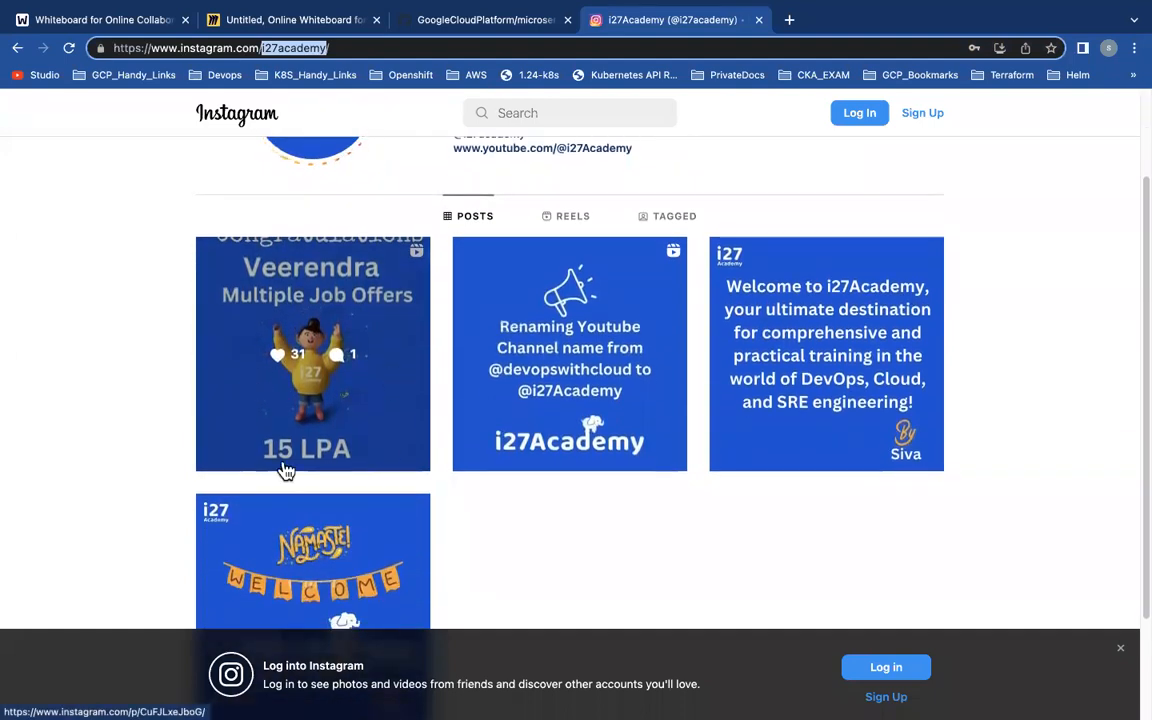